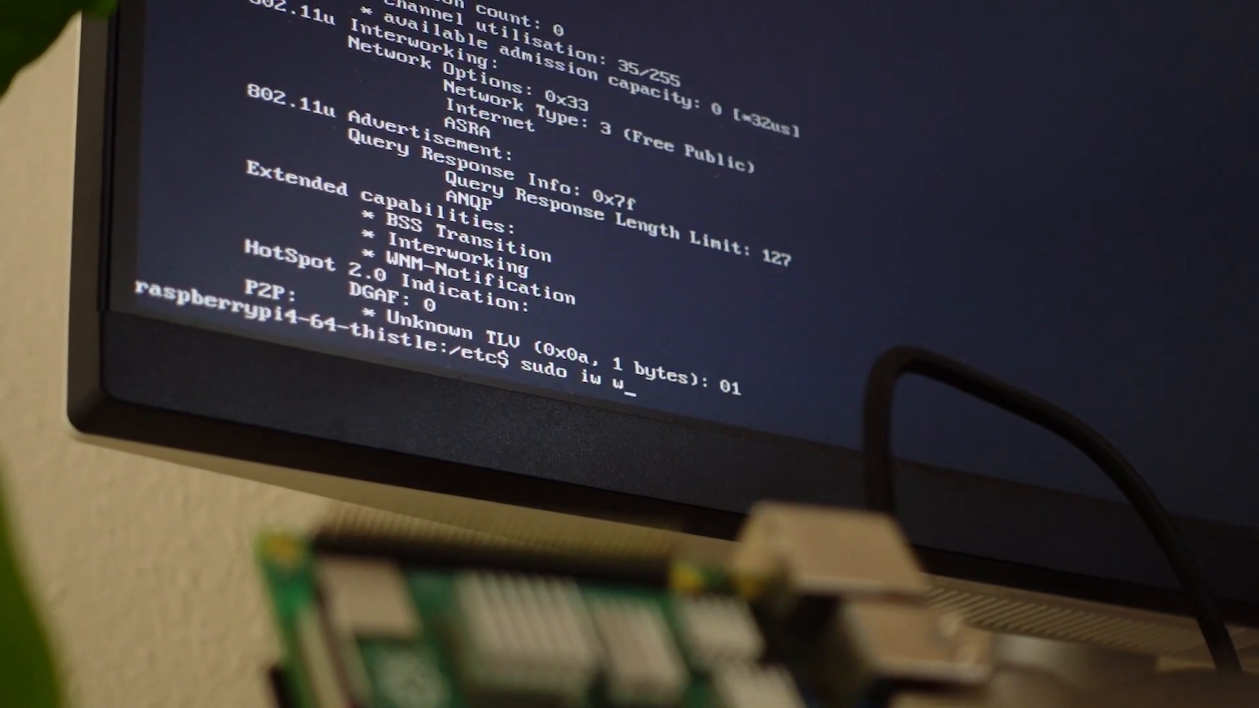
Scan for nearby Wi-Fi networks on wlan0 and filter the results with grep
type("lan0 scan | grep")
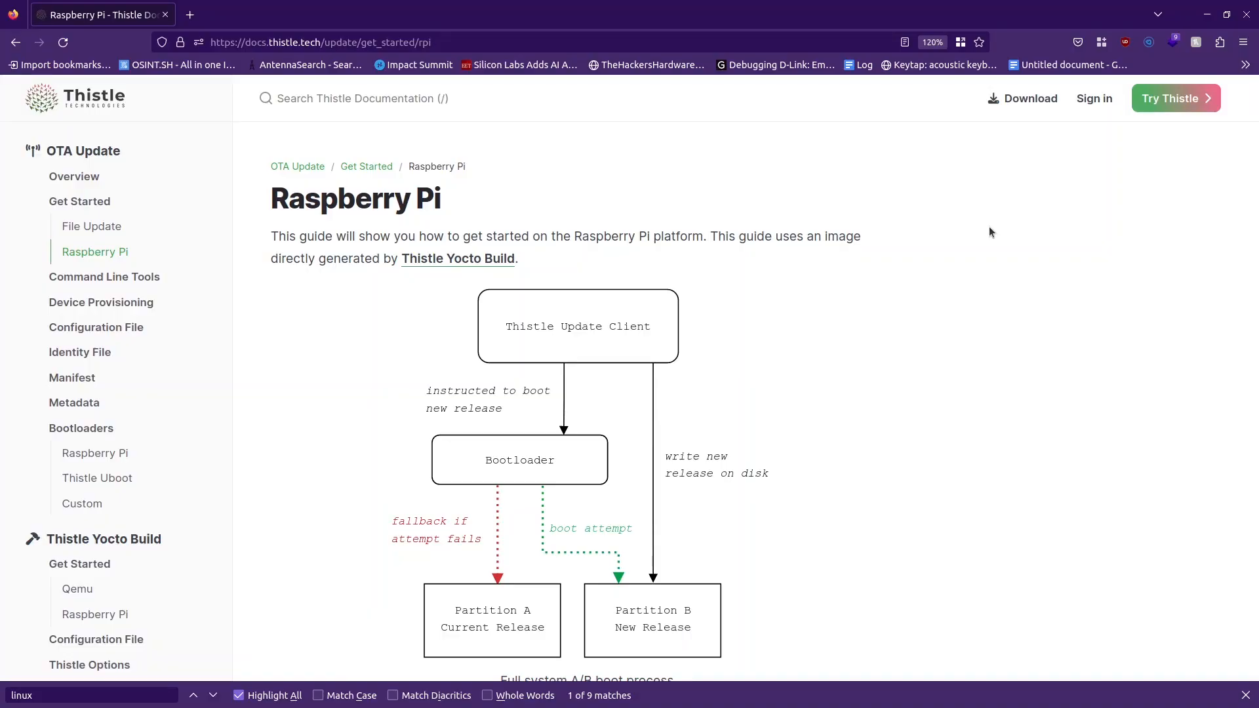
Download trh-0.1.12-x86_64-unknown-linux-musl from the Thistle docs download page
left_click(1029, 97)
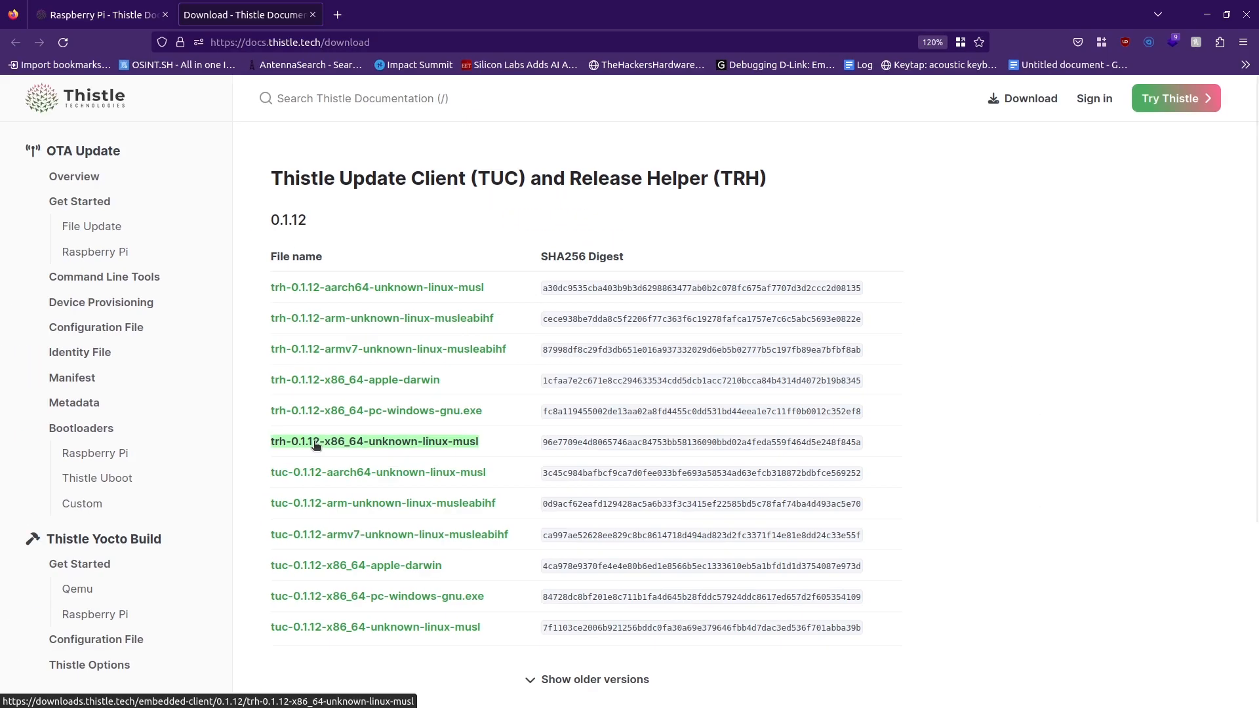
left_click(373, 441)
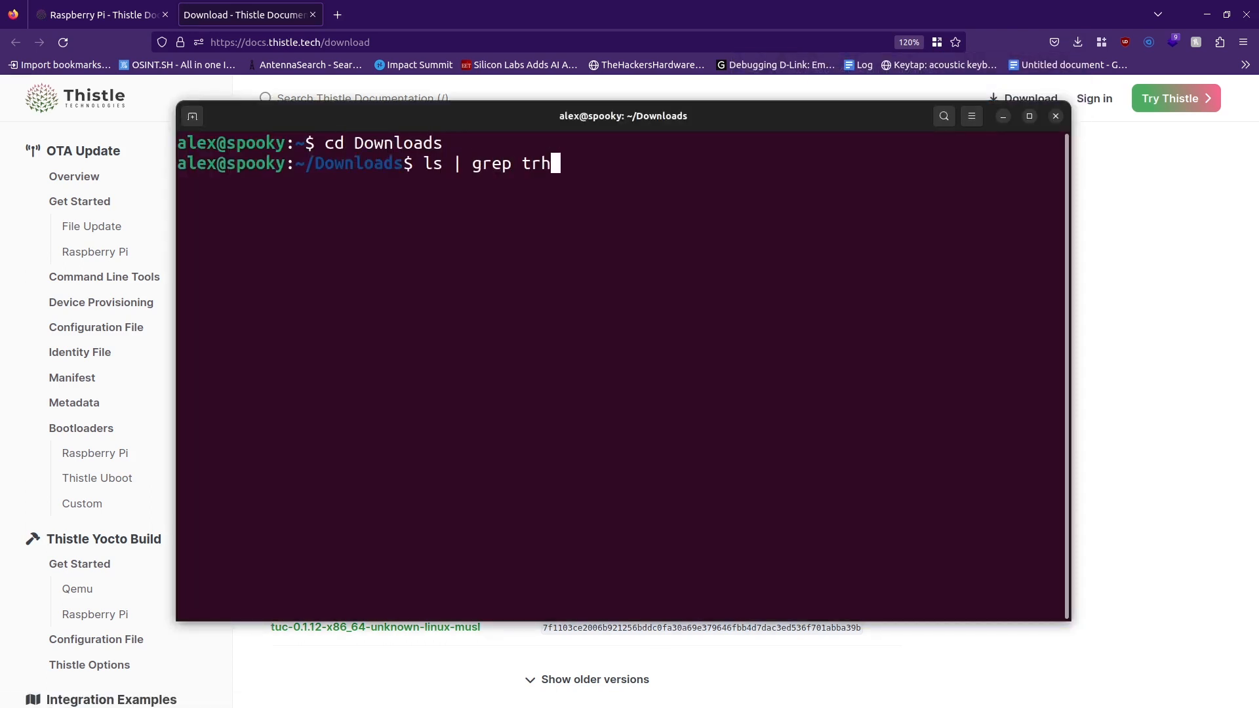
Make the trh binary executable, move it to /usr/bin/trh, and confirm version 0.1.12
key("Return")
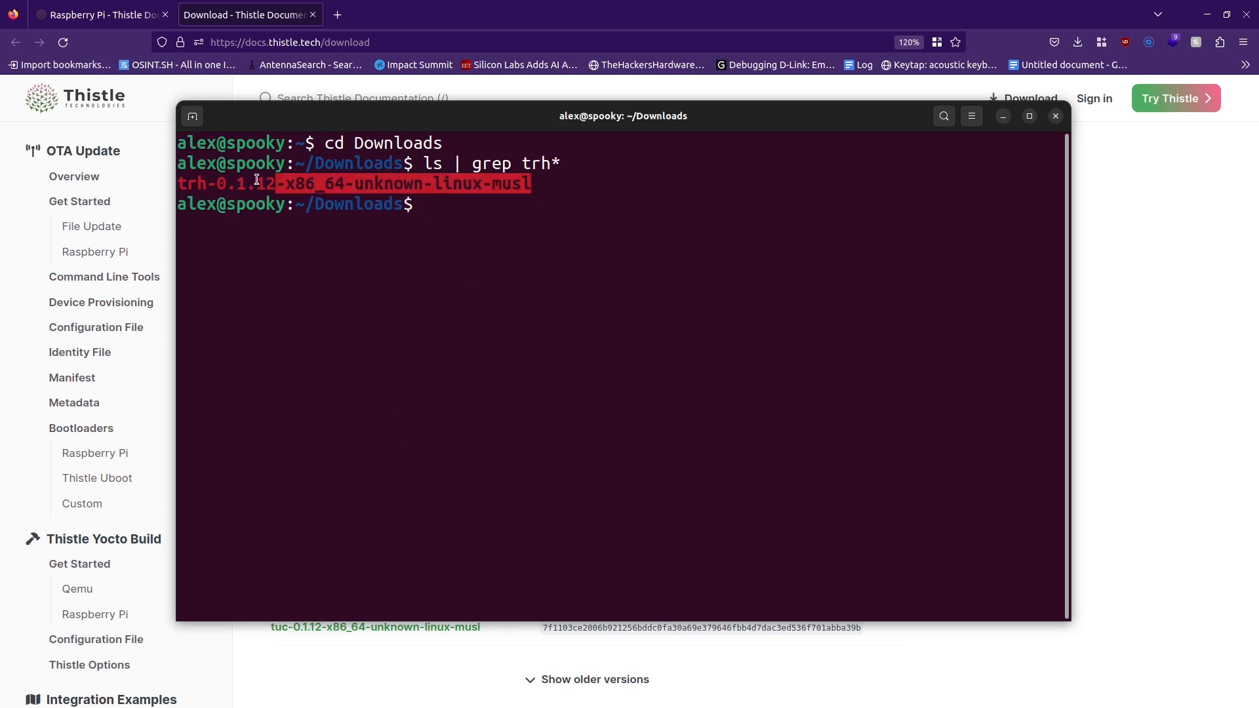
type("chmod +x trh*")
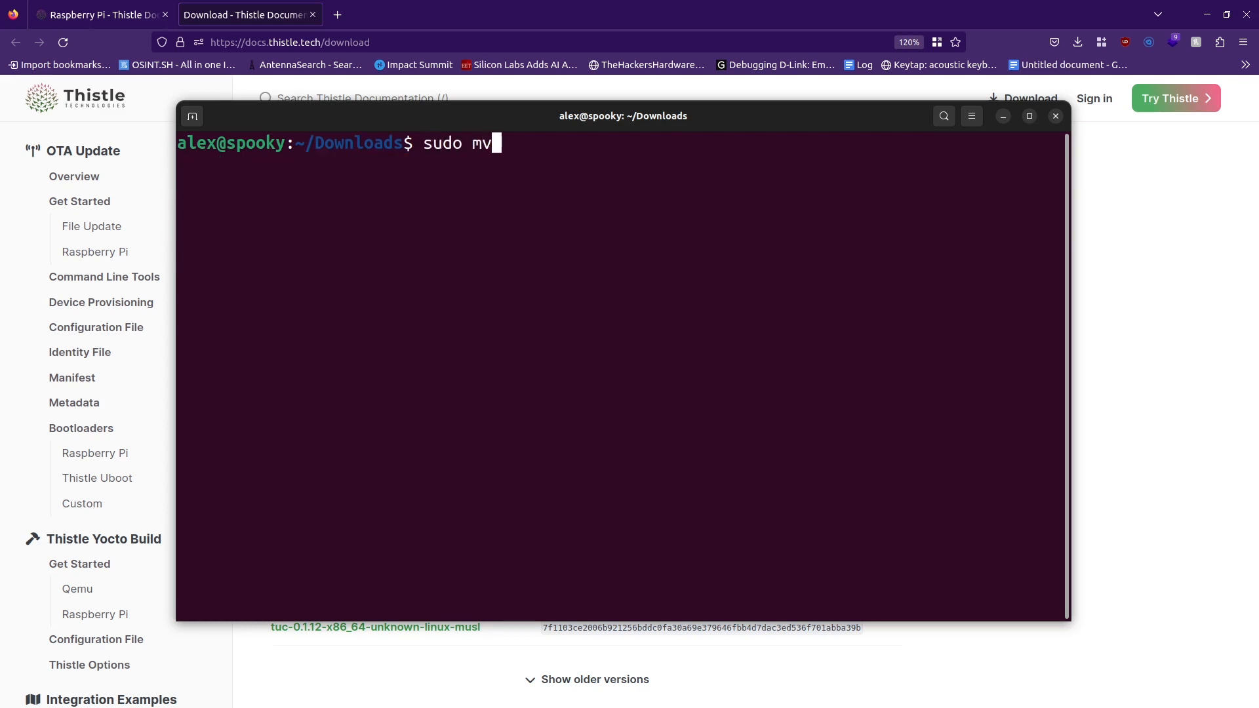
type("trh* /usr/bin")
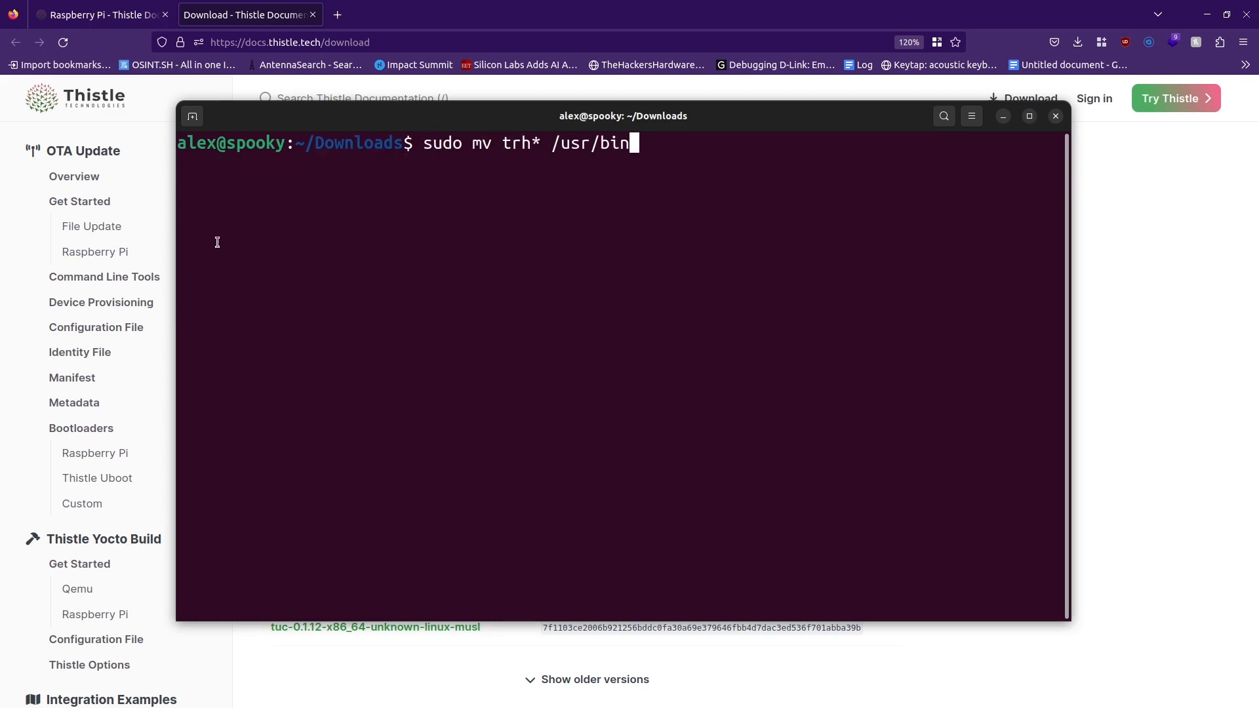
key("Return")
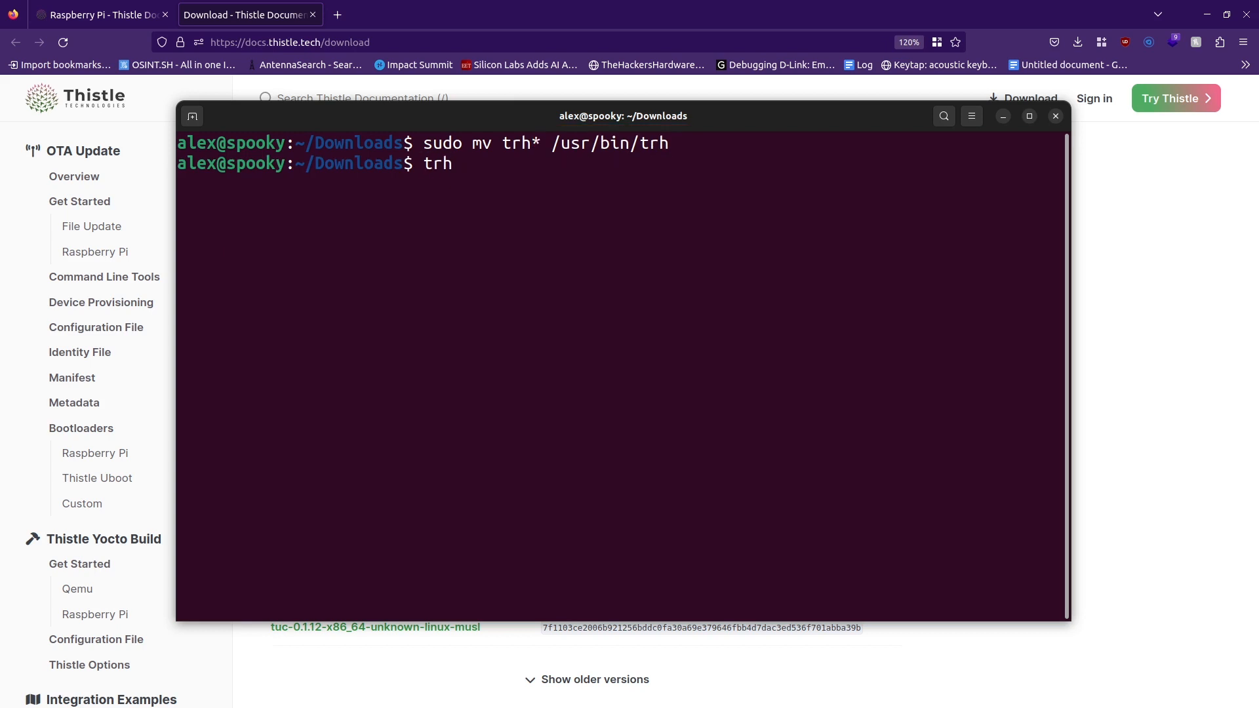
type("--version")
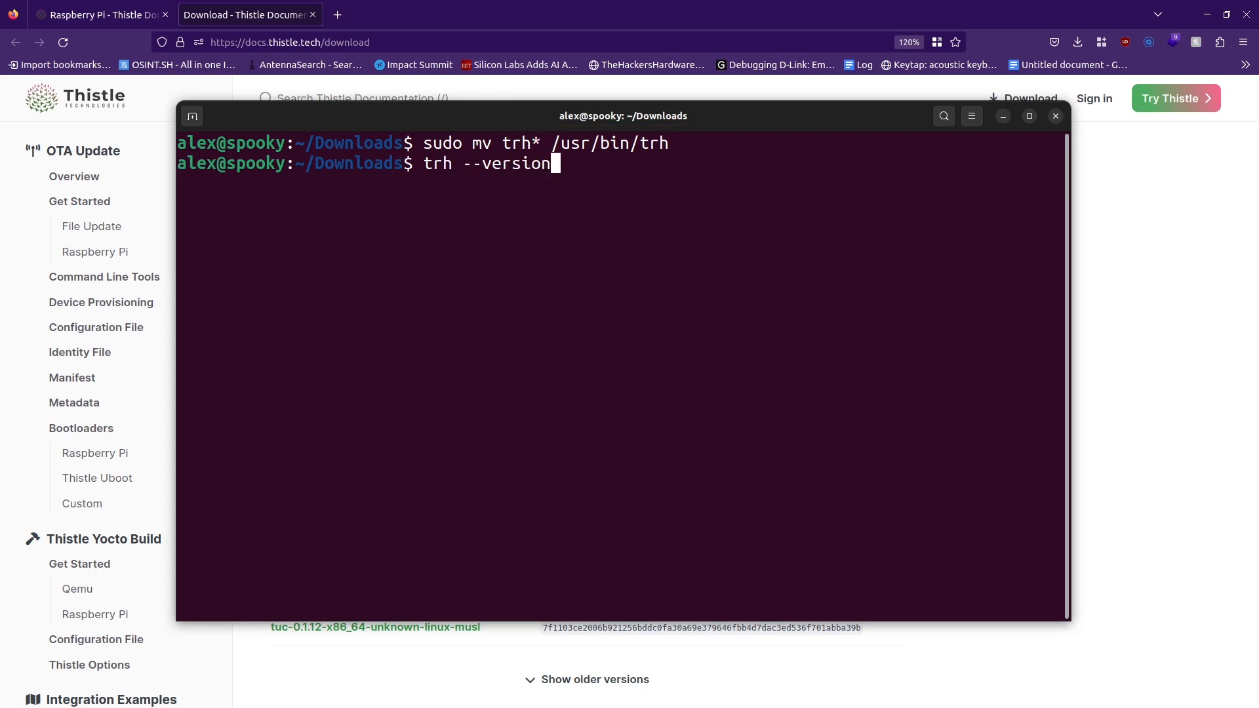
key("Return")
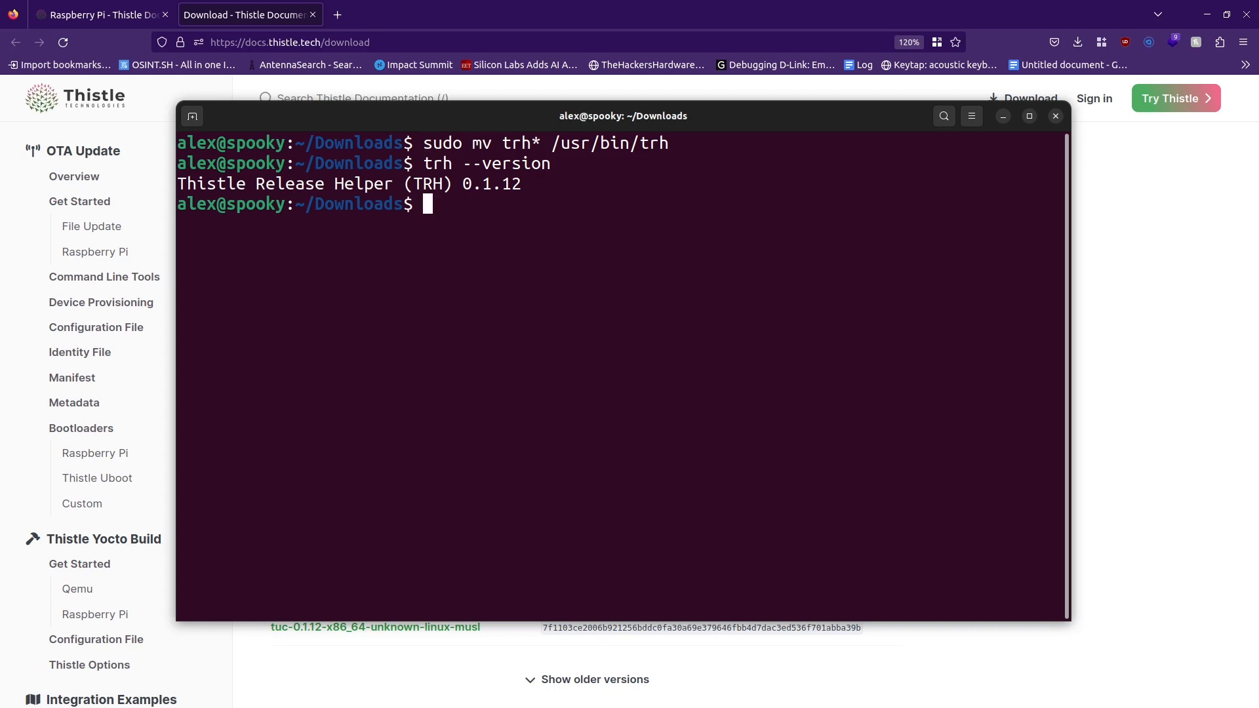
mouse_move(102, 42)
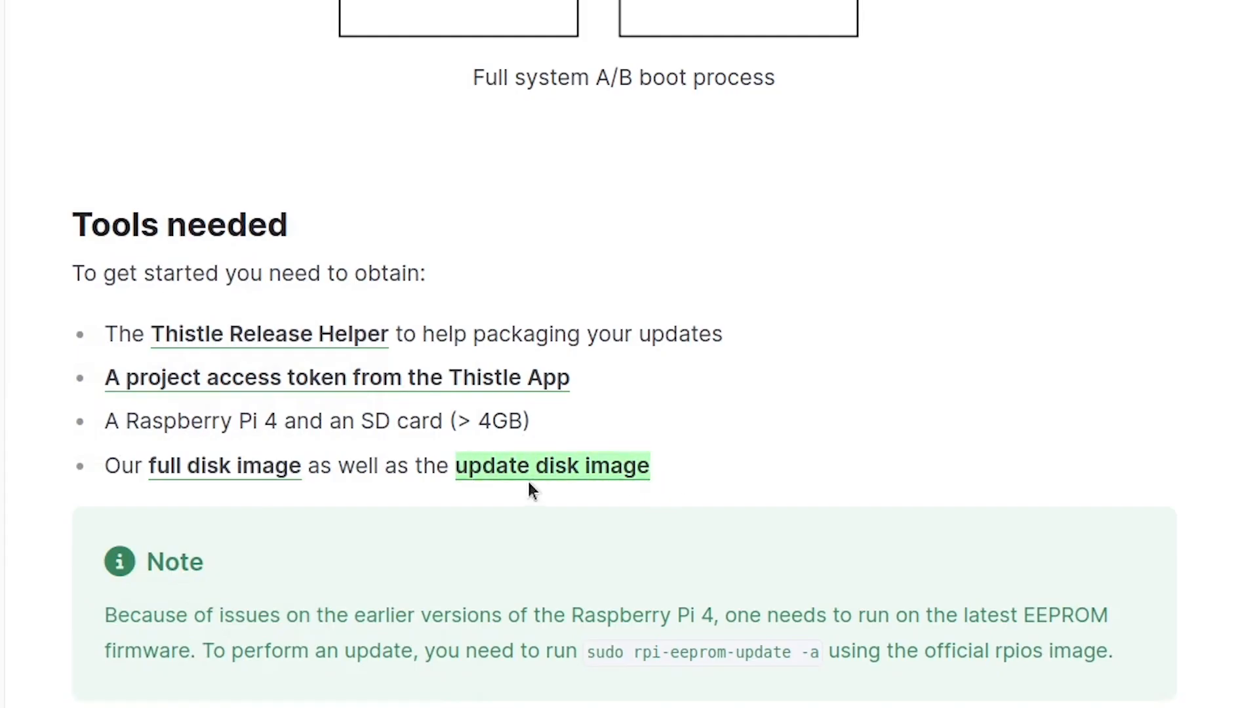
Follow the 'update disk image' link under Tools needed in the Raspberry Pi guide
left_click(552, 466)
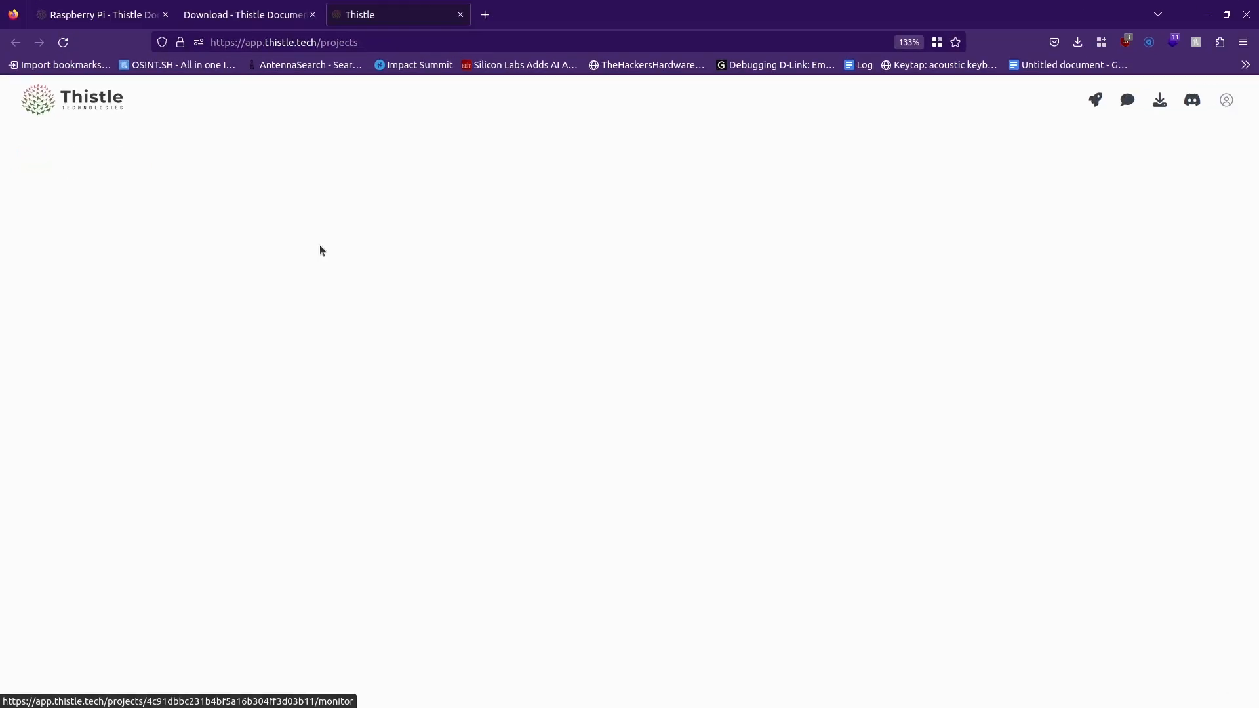
Copy the Raspberry Pi Setup project's access token from Settings > Access
left_click(66, 335)
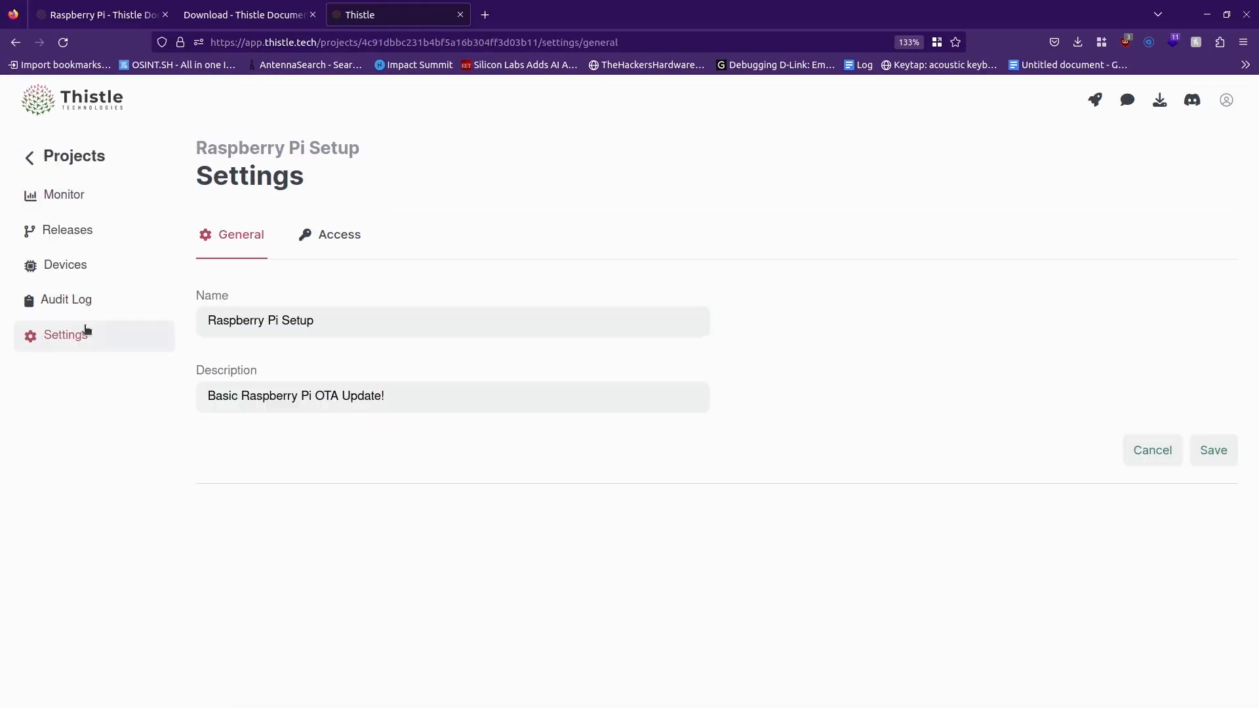
left_click(339, 235)
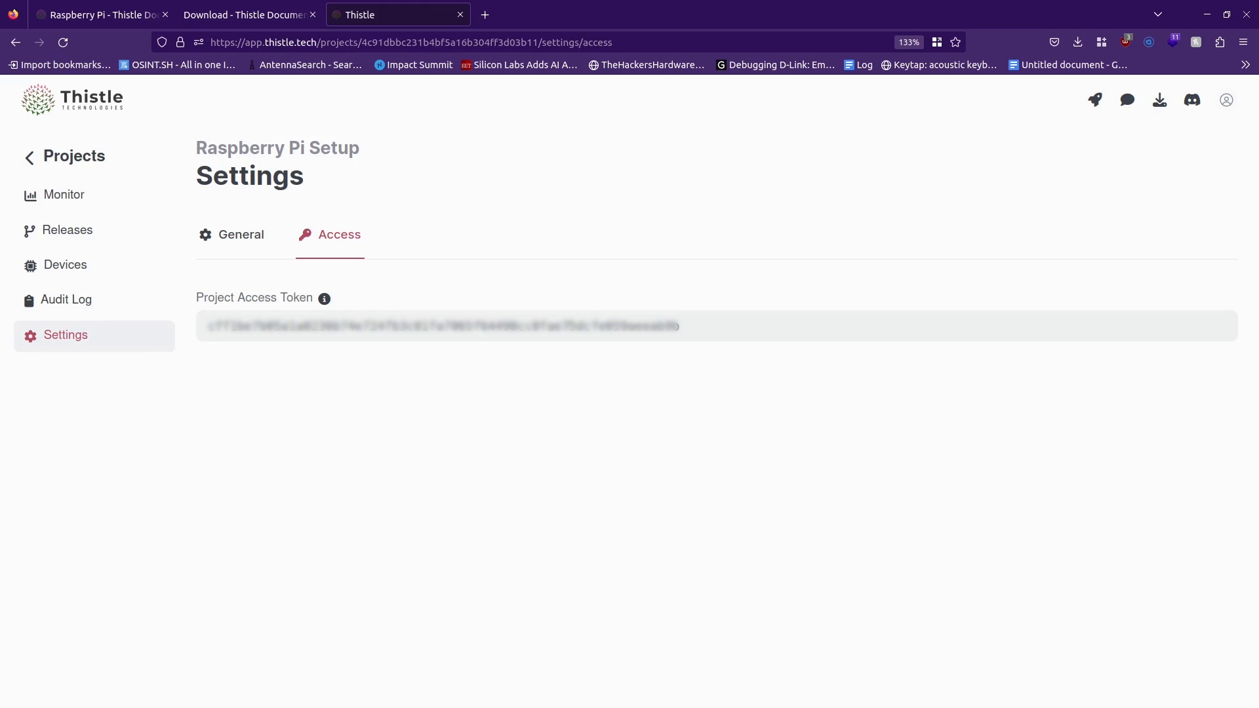
triple_click(437, 326)
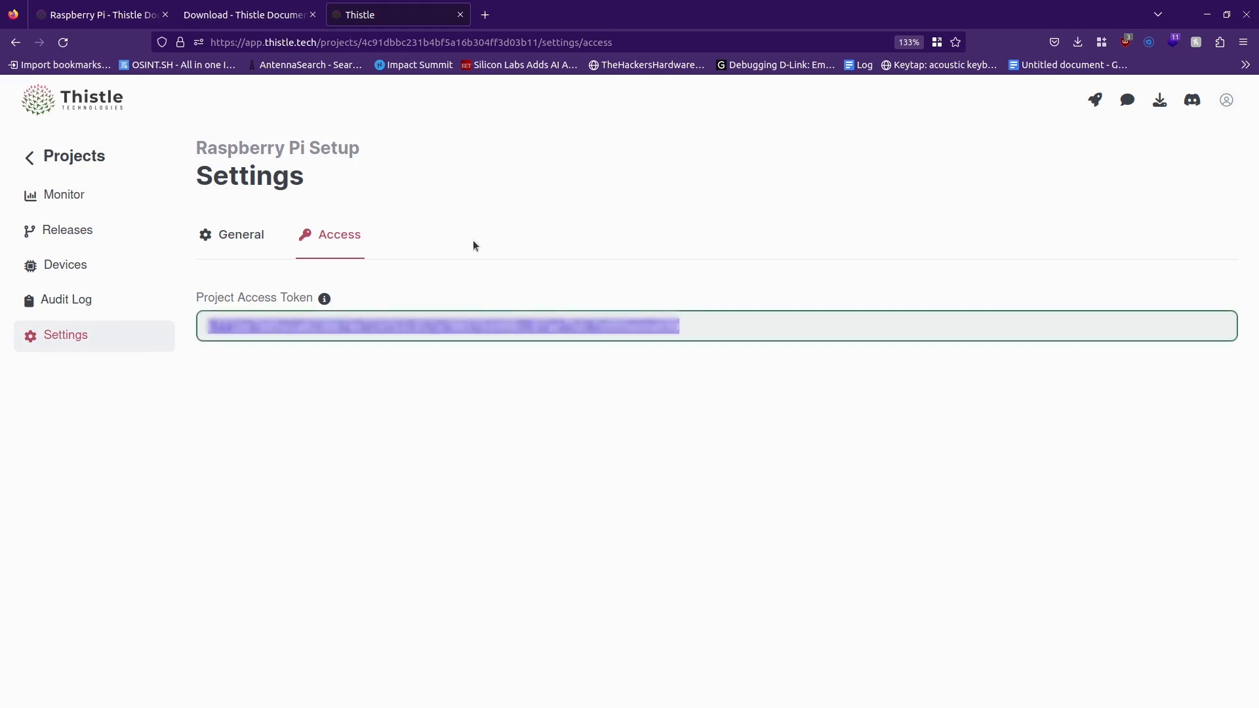
left_click(426, 353)
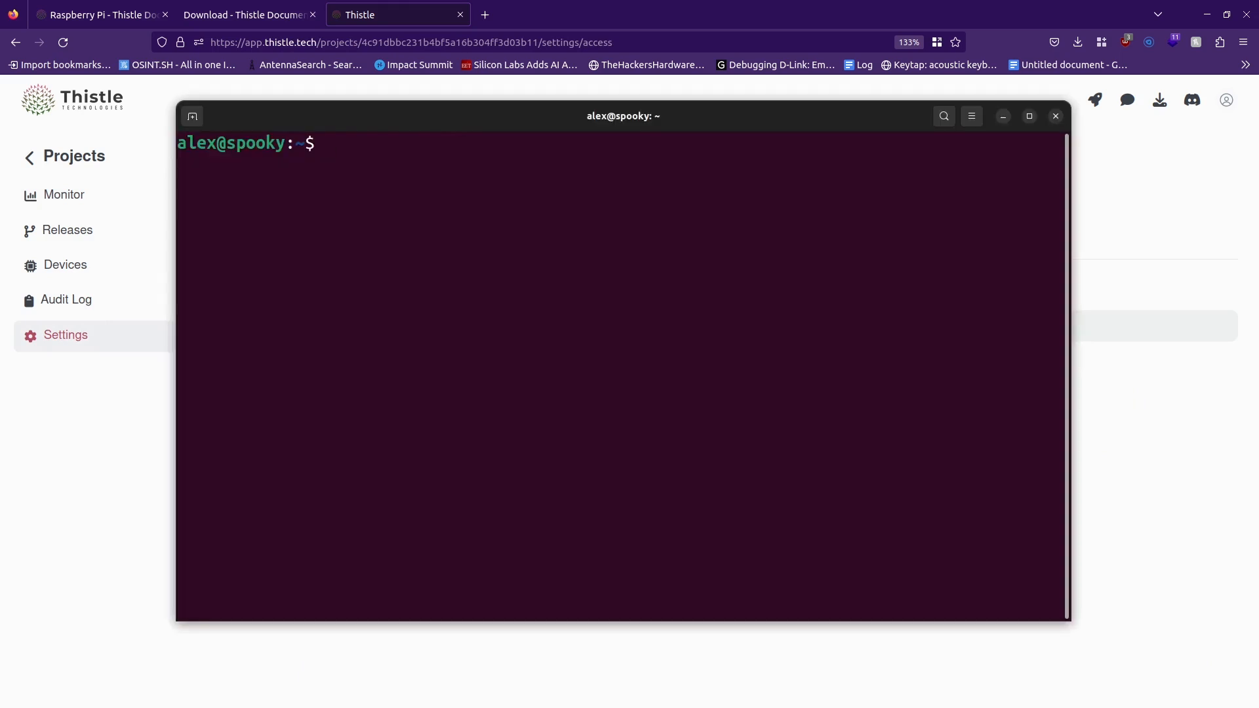
Export the pasted token as THISTLE_TOKEN, verify it with printenv, and clear the screen
type("export THIST")
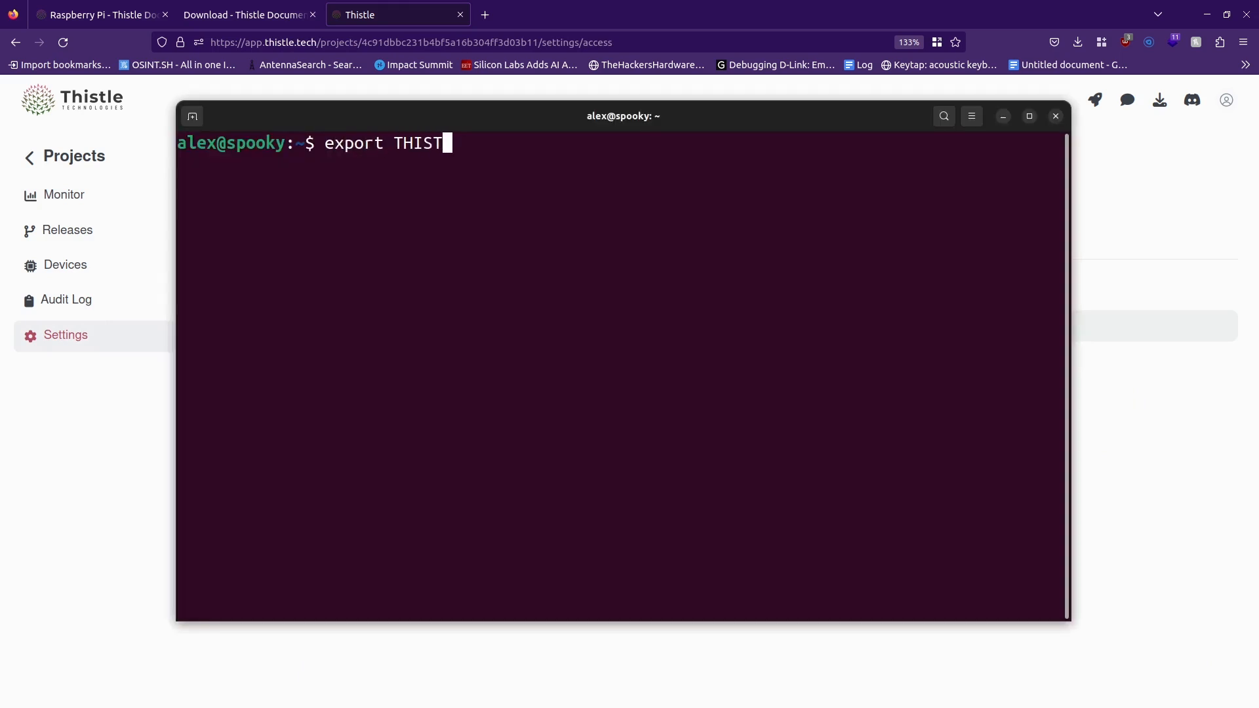
type("LE_TOKEN=")
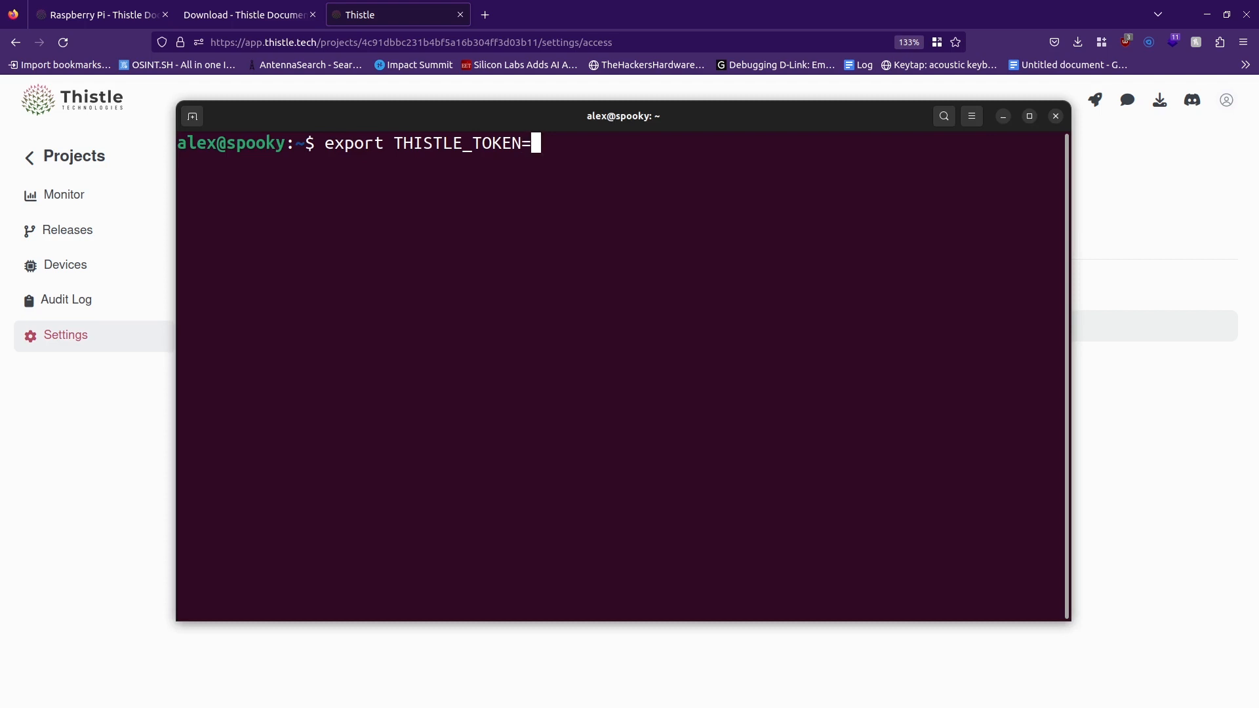
key("ctrl+shift+v")
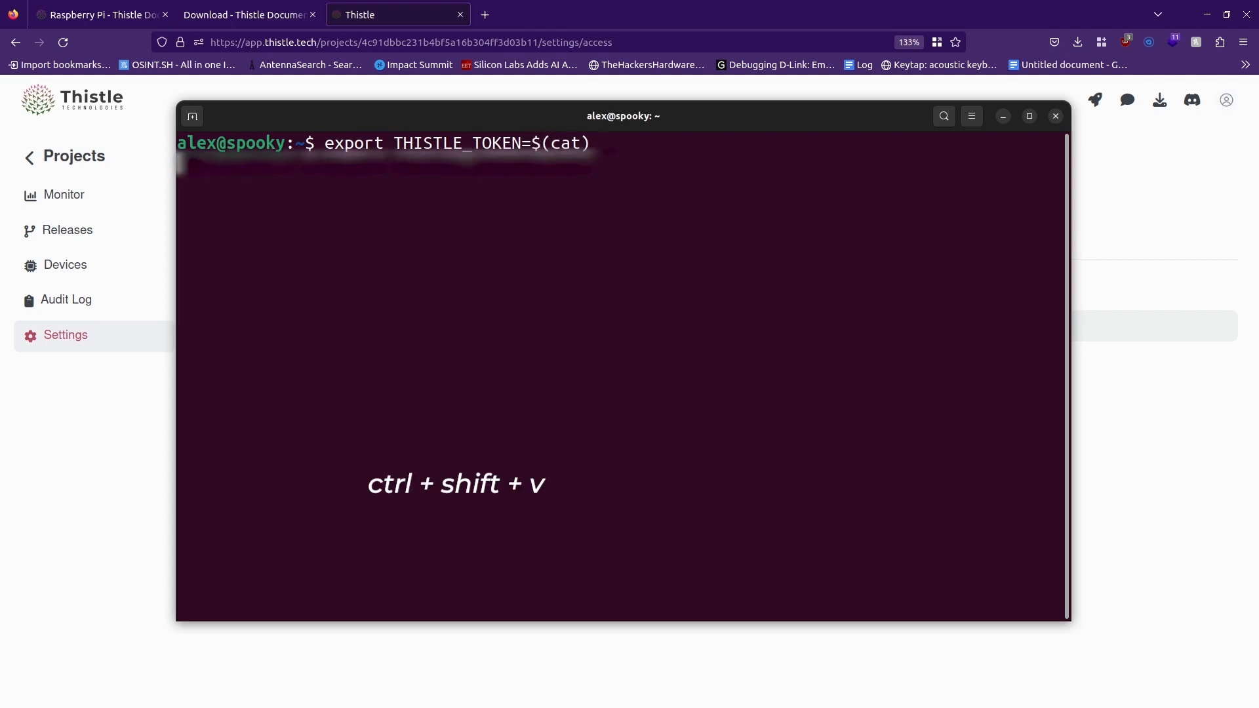
key("ctrl+shift+v")
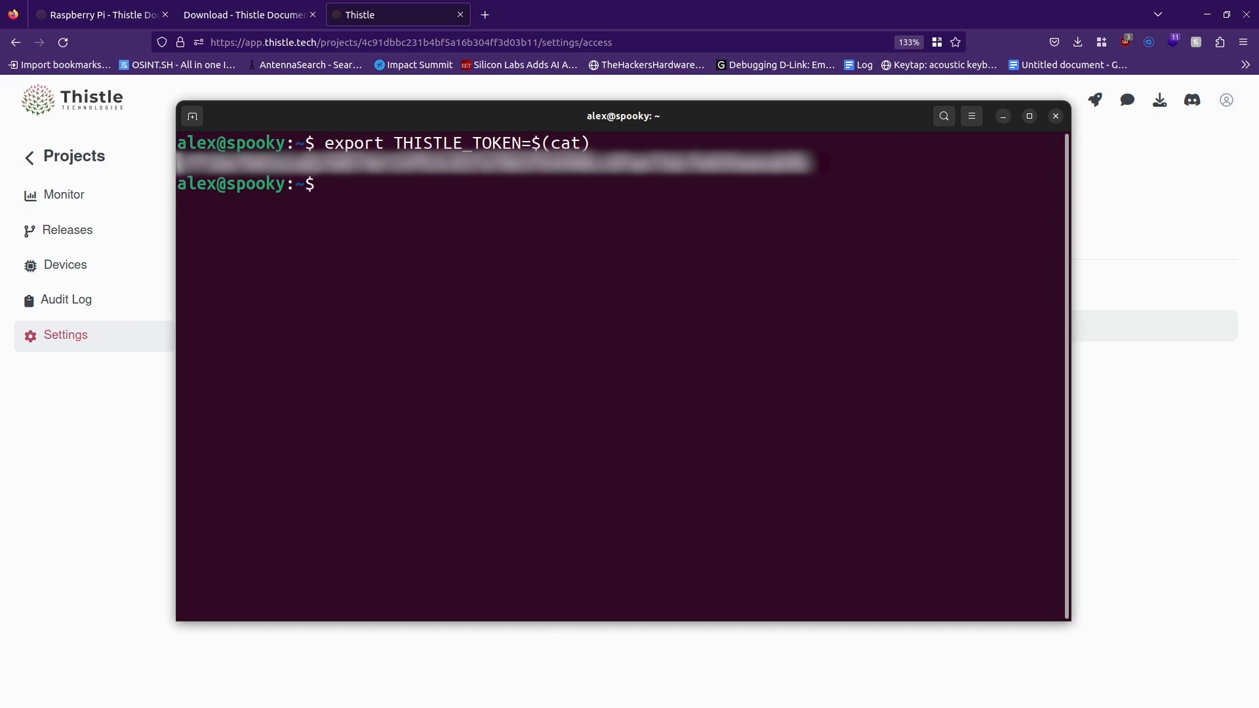
key("Return")
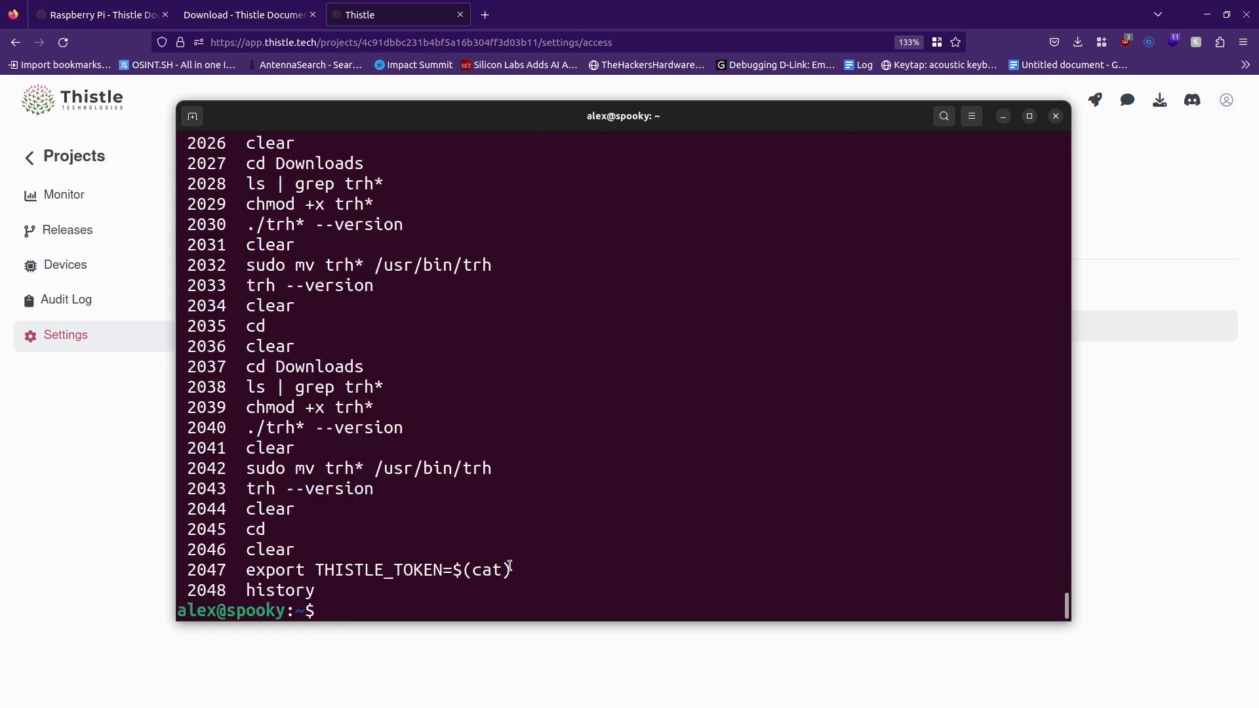
type("printenv | gre")
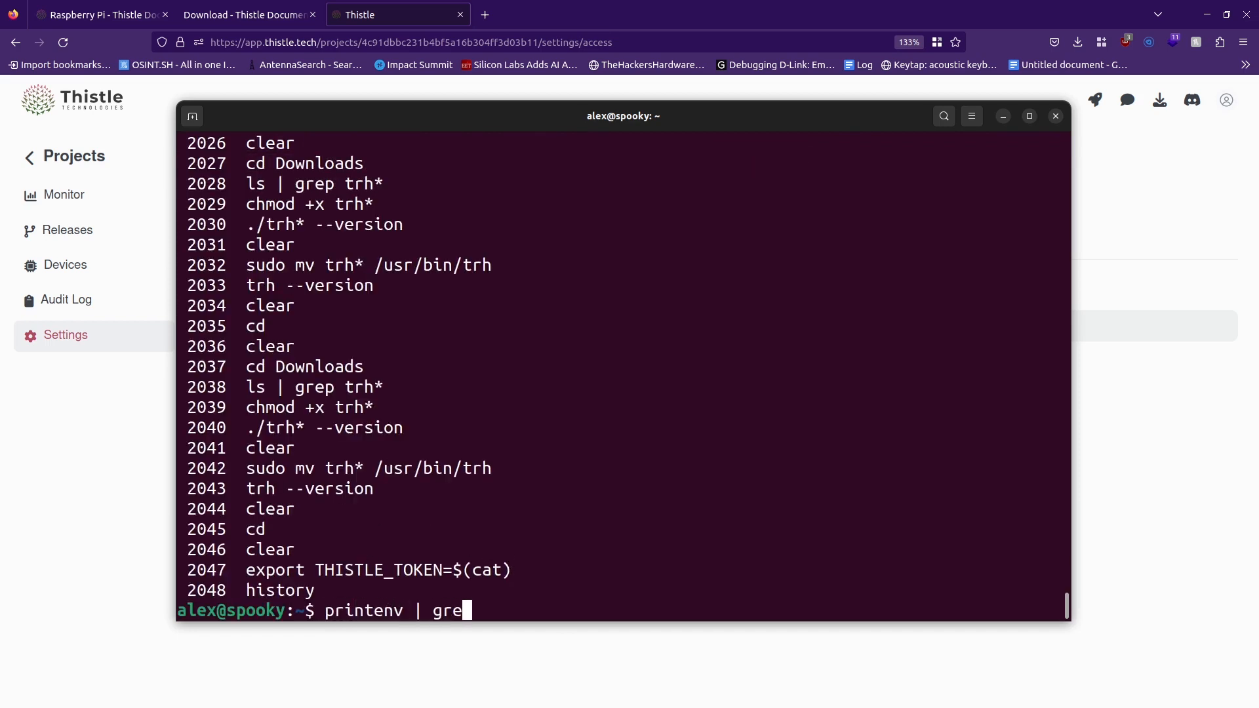
key("Return")
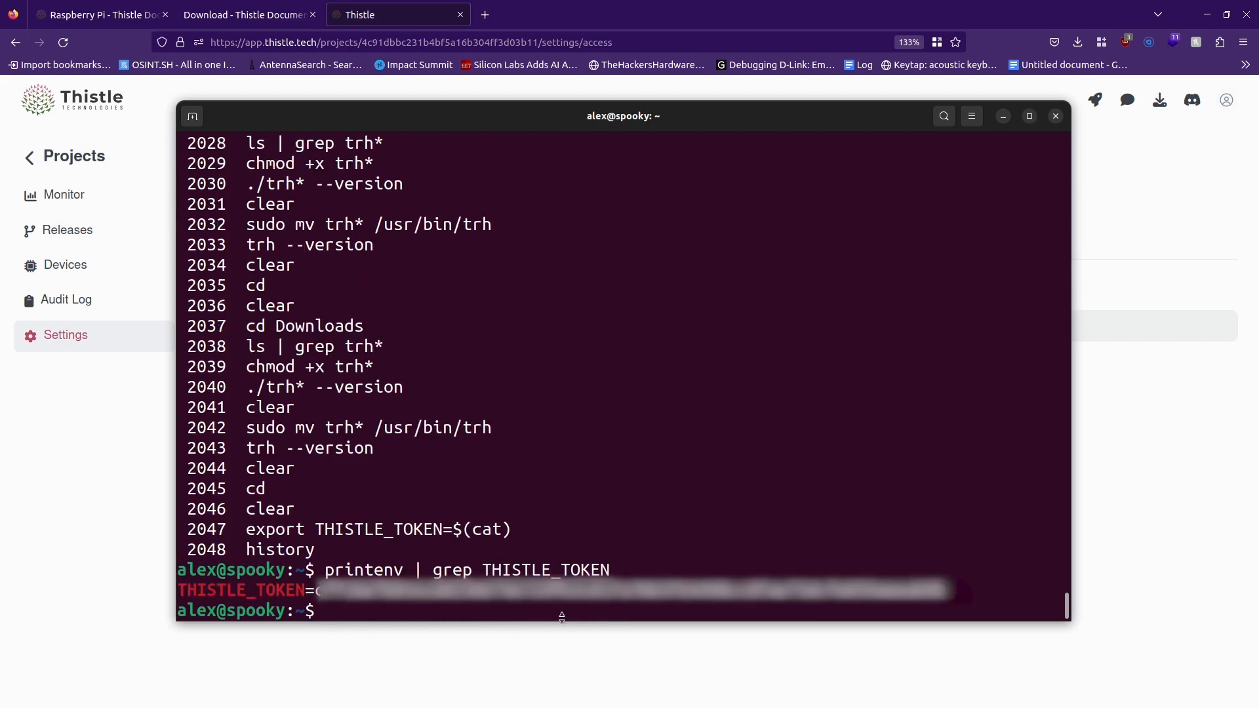
key("Return")
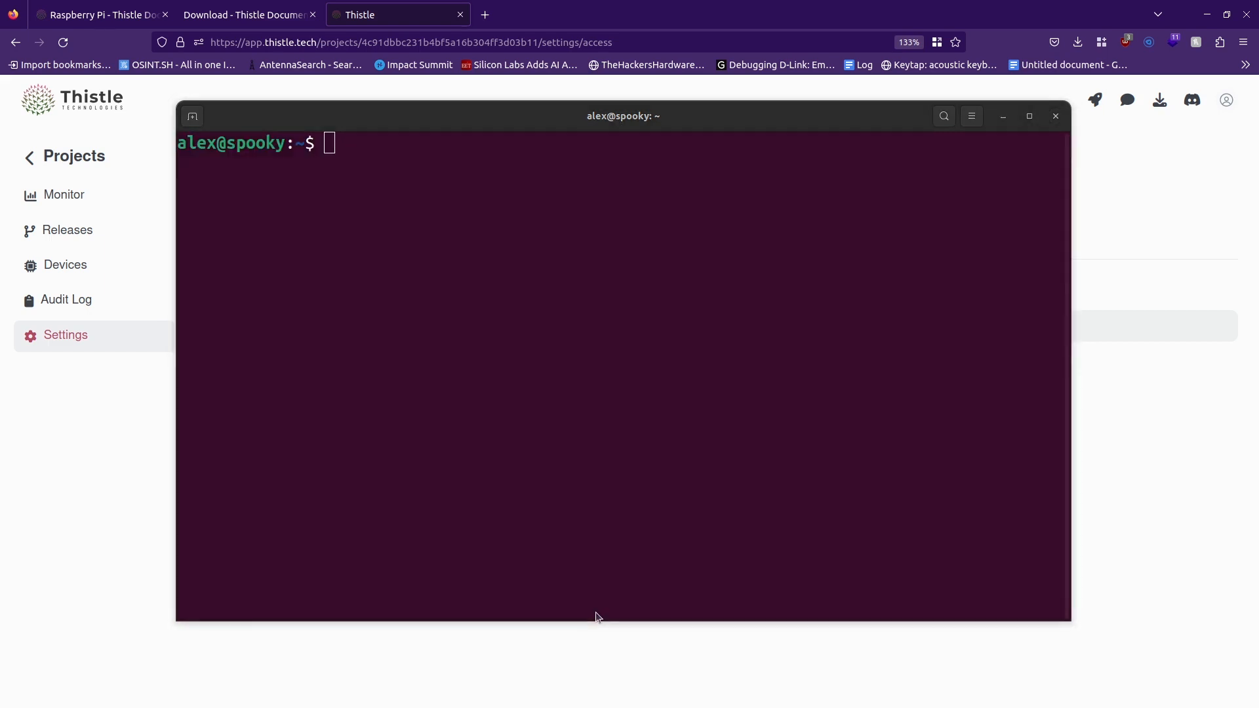
Create a Thistle folder and run trh init -p="/boot" with a signing password
type("mkdir thistle")
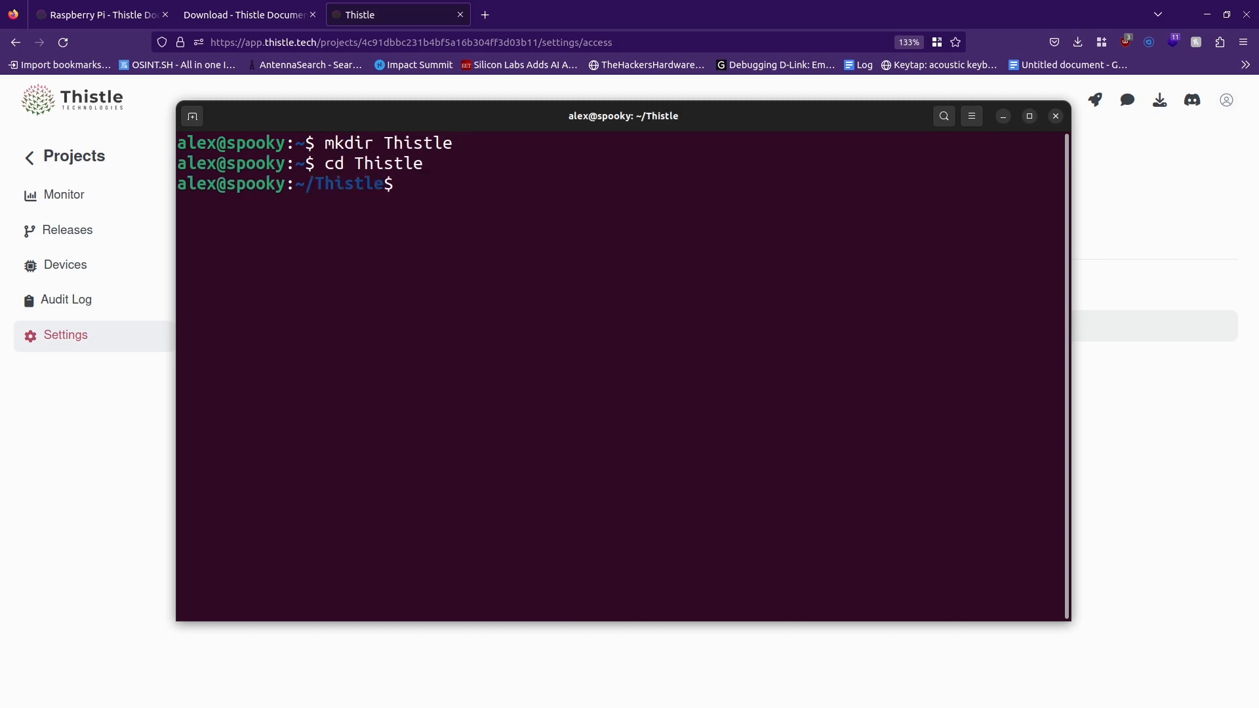
type("trh init -")
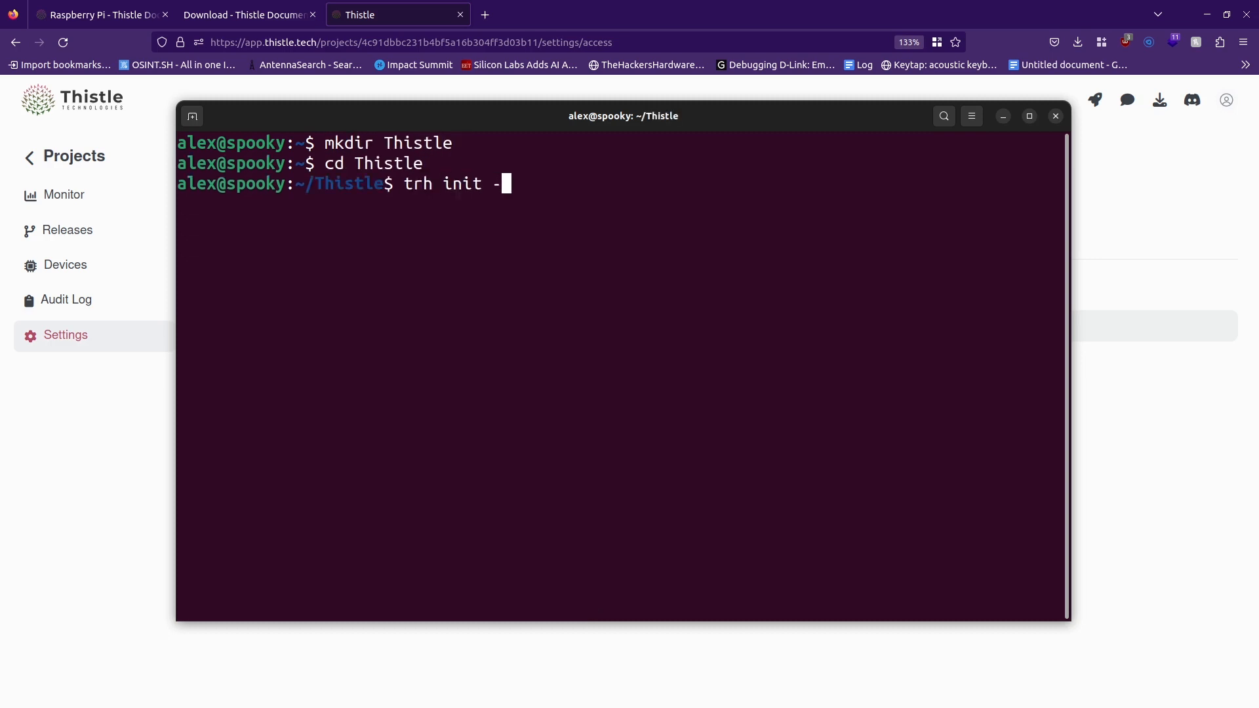
type("p=\"/")
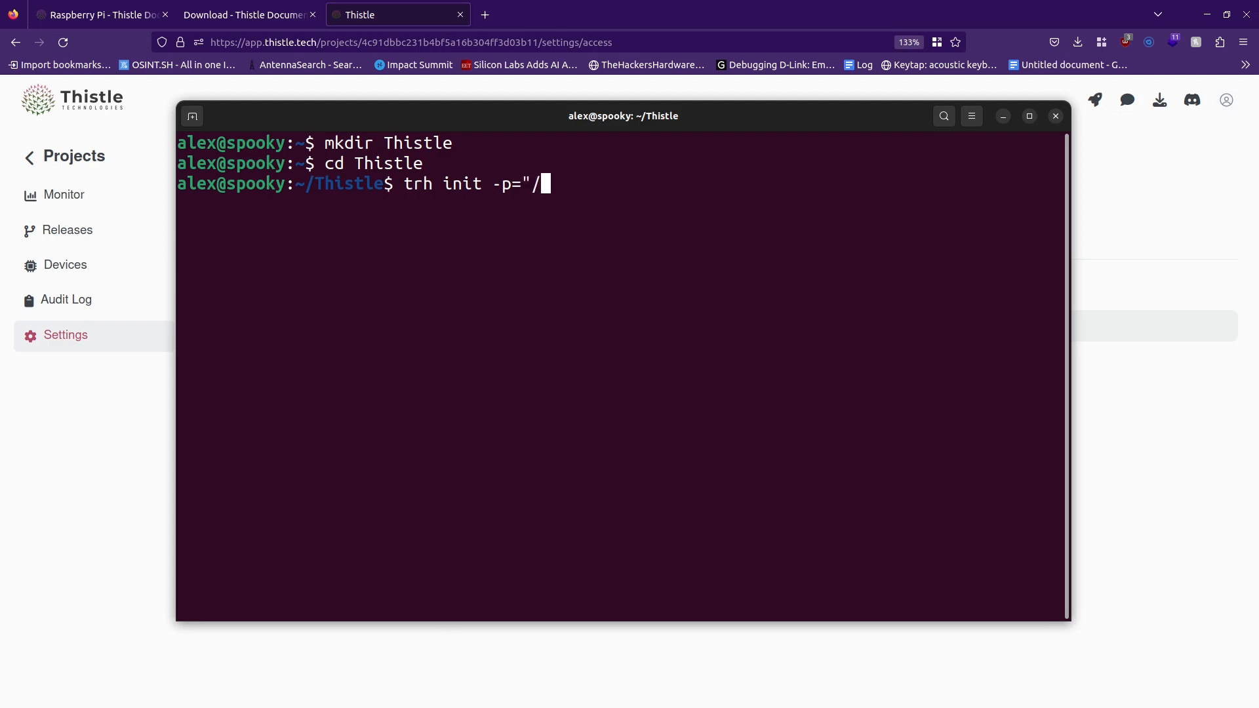
key("Return")
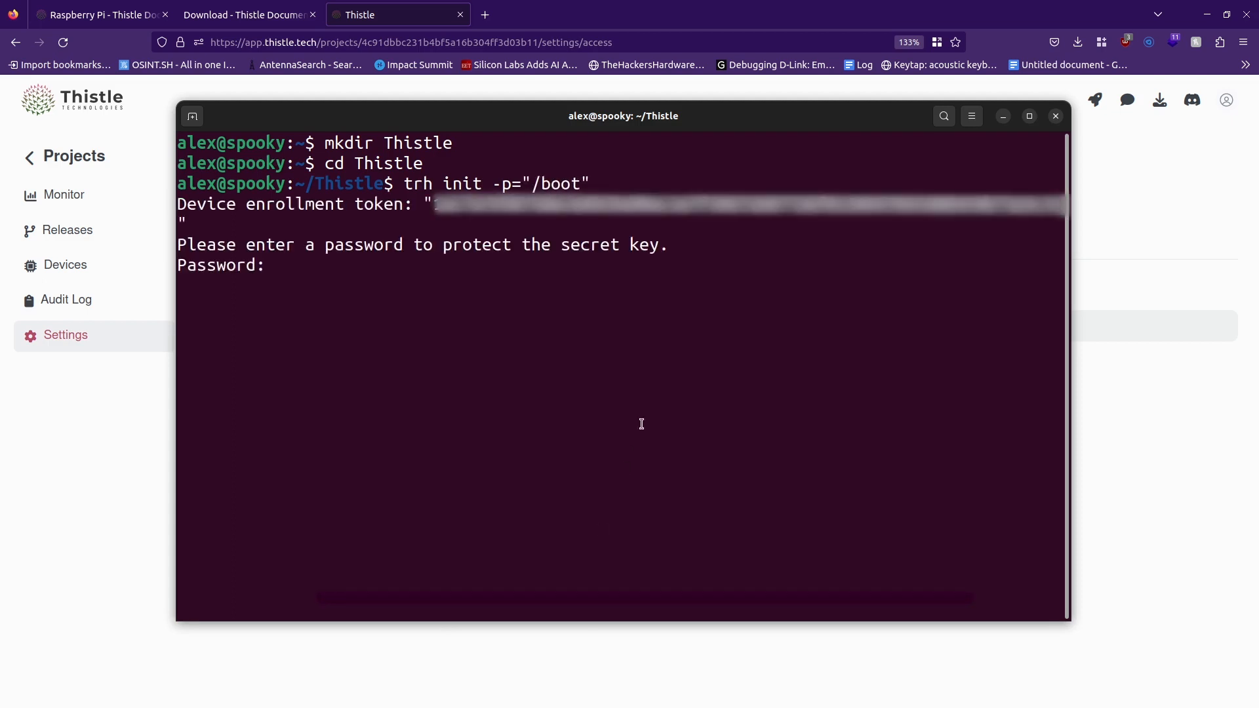
mouse_move(930, 396)
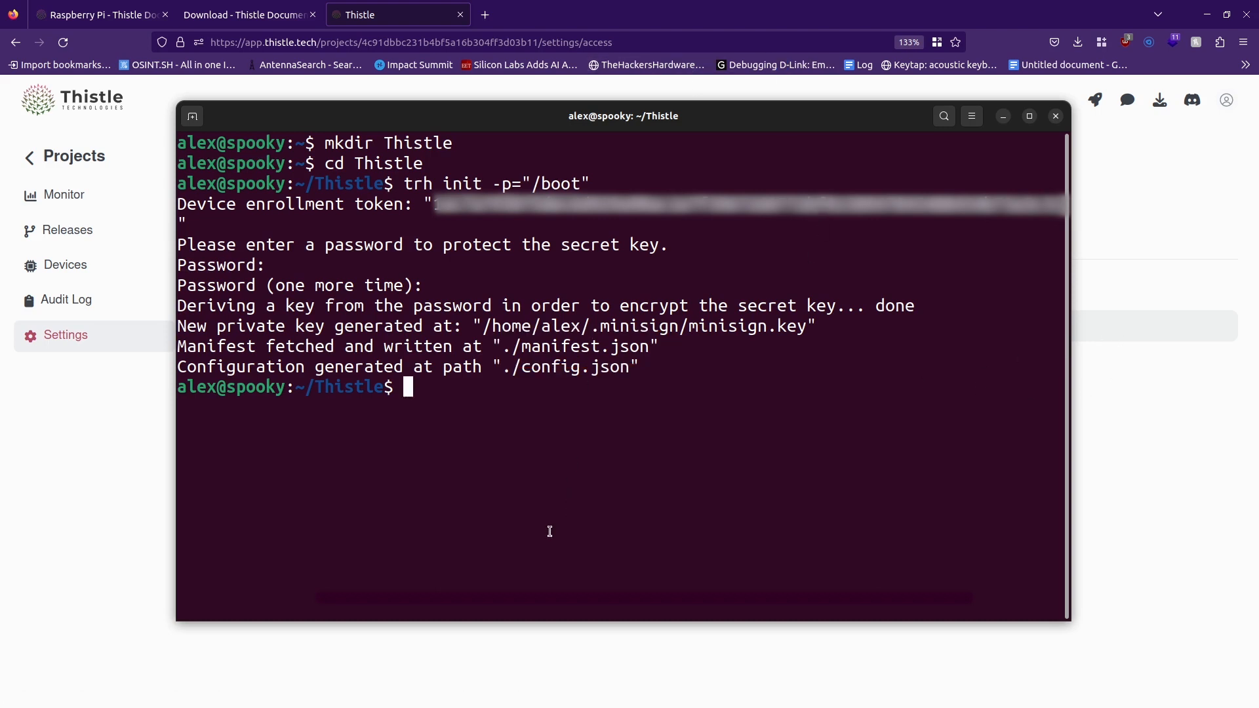
mouse_move(344, 572)
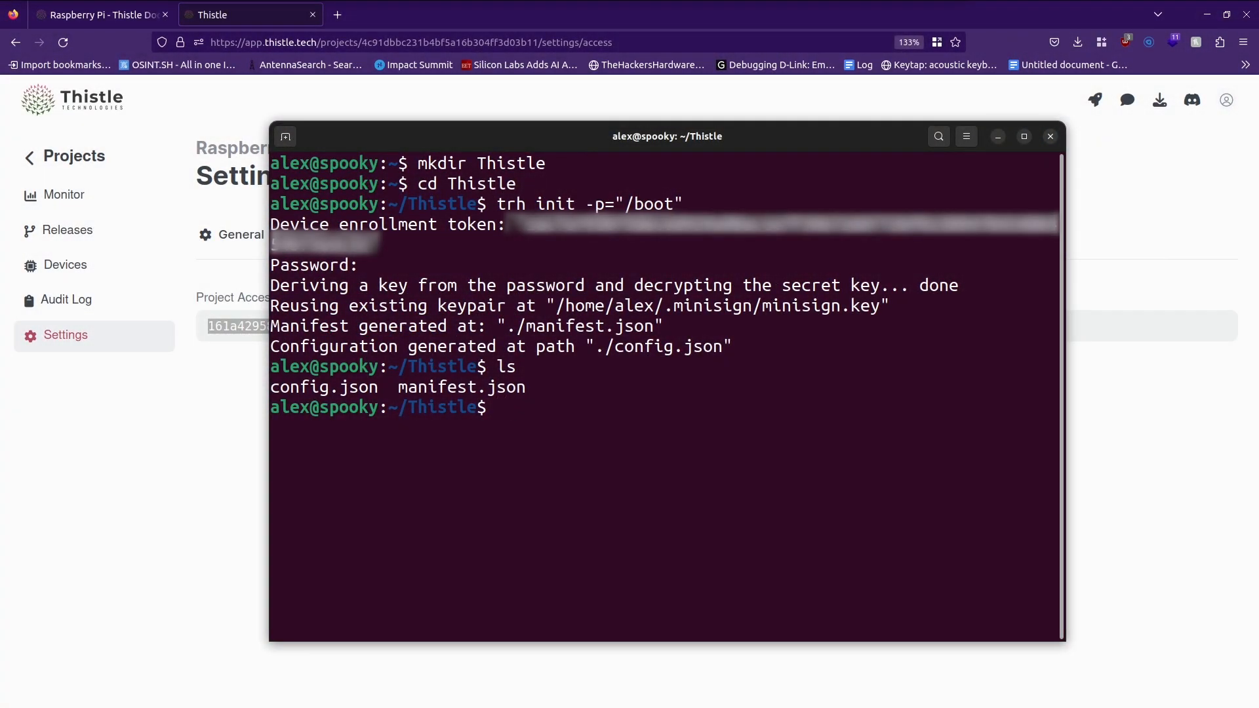
Add the RaspberryPi bootloader and mmcblk0p2/mmcblk0p3 partitions to config.json in nano and save
type("nano config.j")
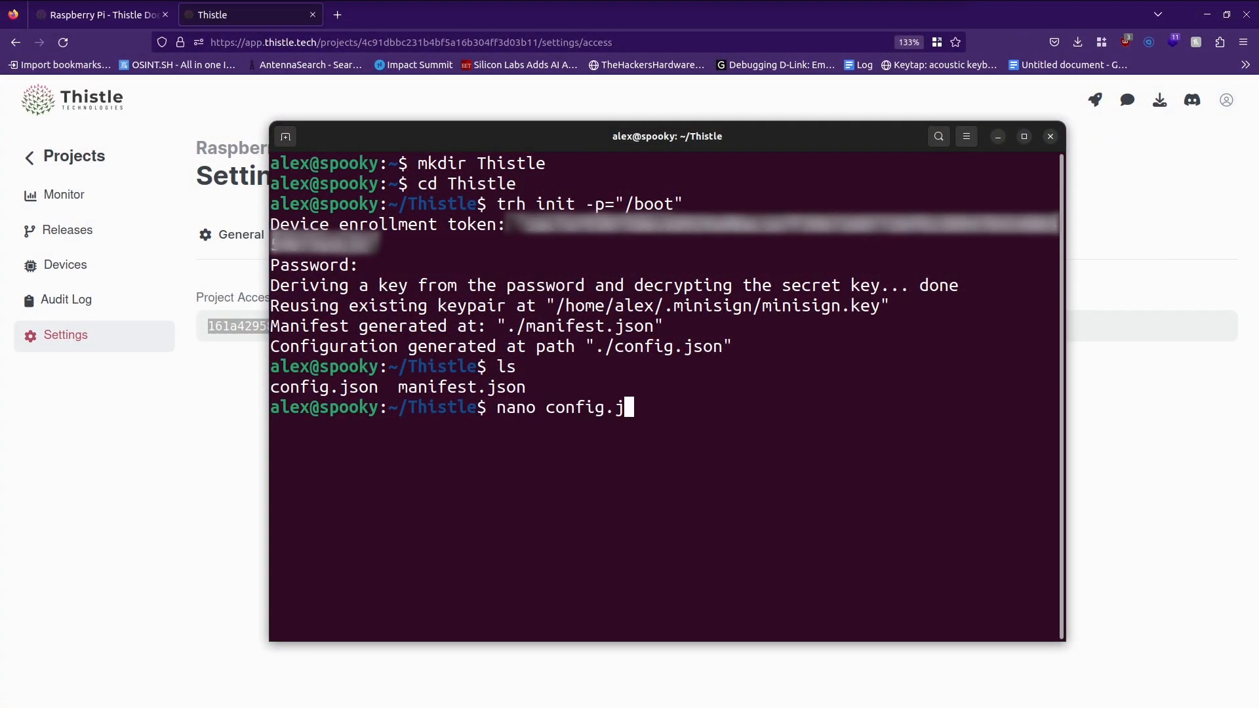
key("Return")
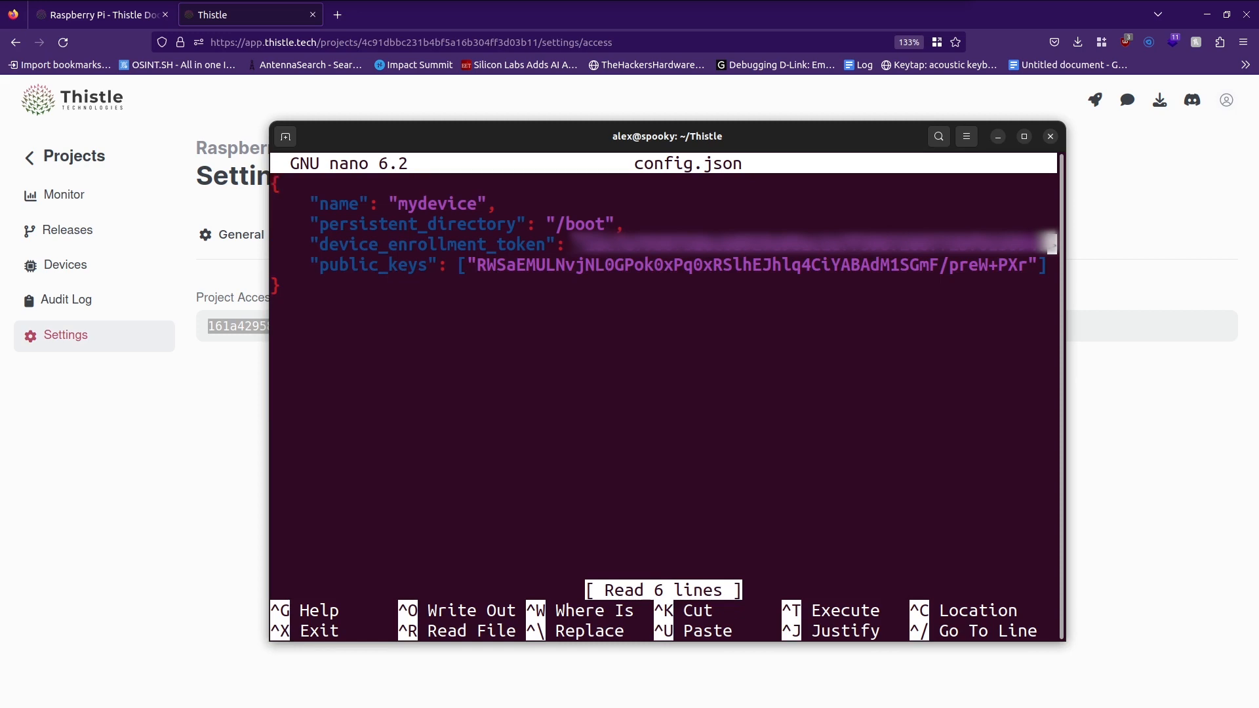
left_click(96, 14)
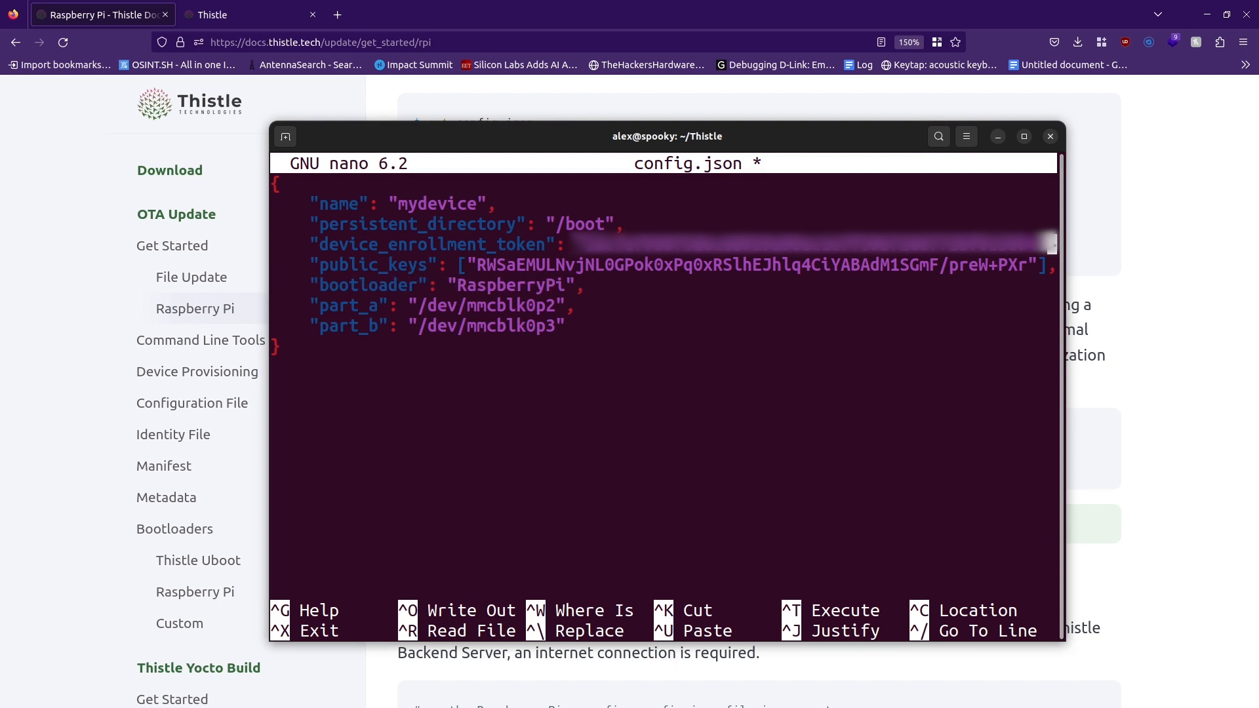
key("ctrl+o")
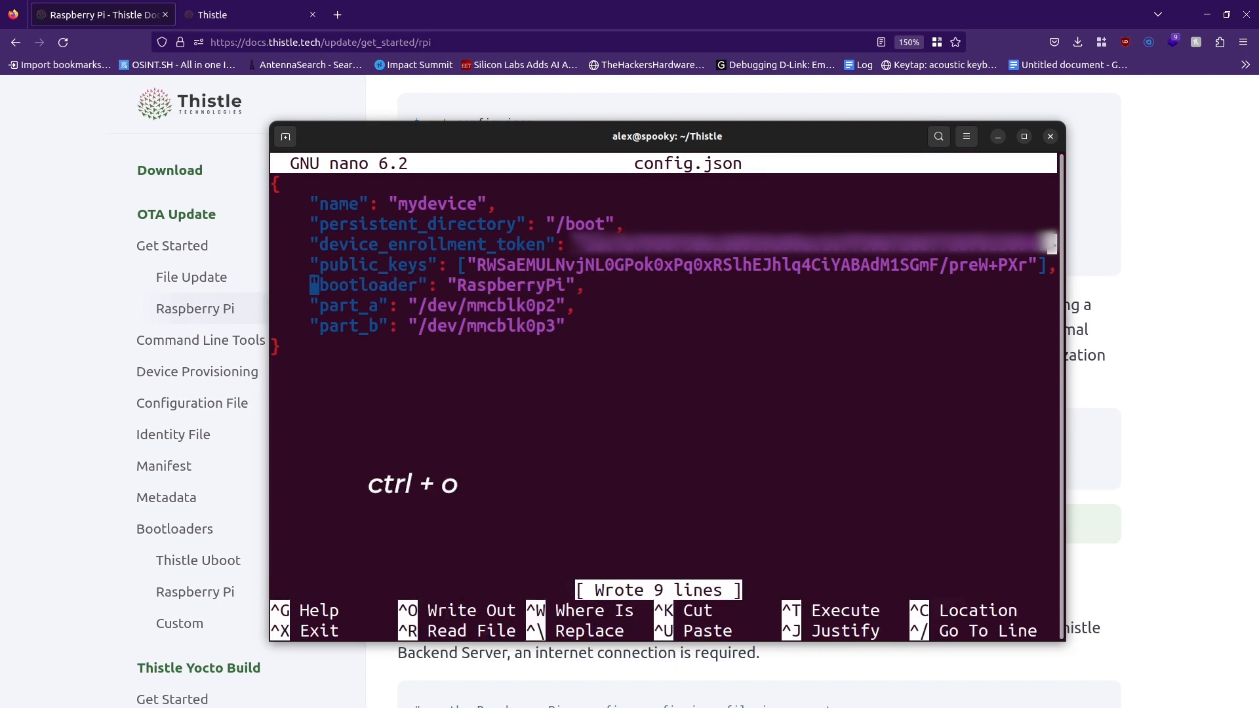
key("ctrl+x")
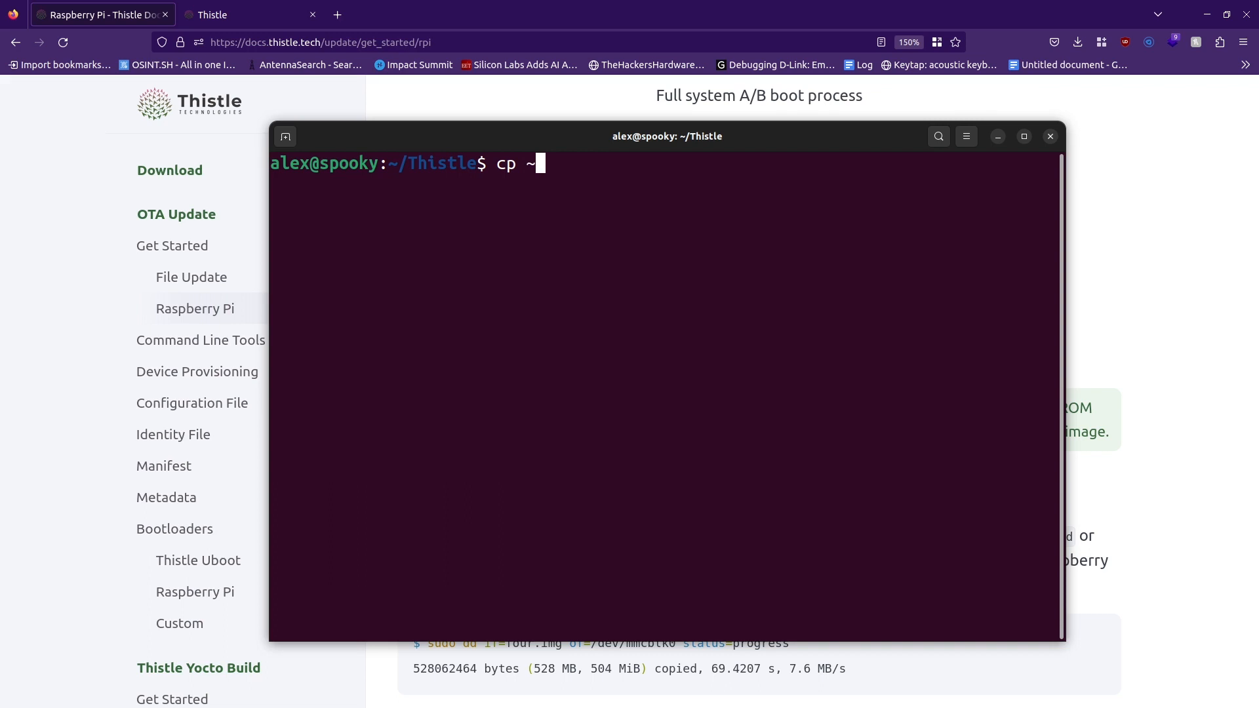
Copy four.rootfs in, add it to the manifest with trh prepare, and run trh release
type("Downloads/four.root")
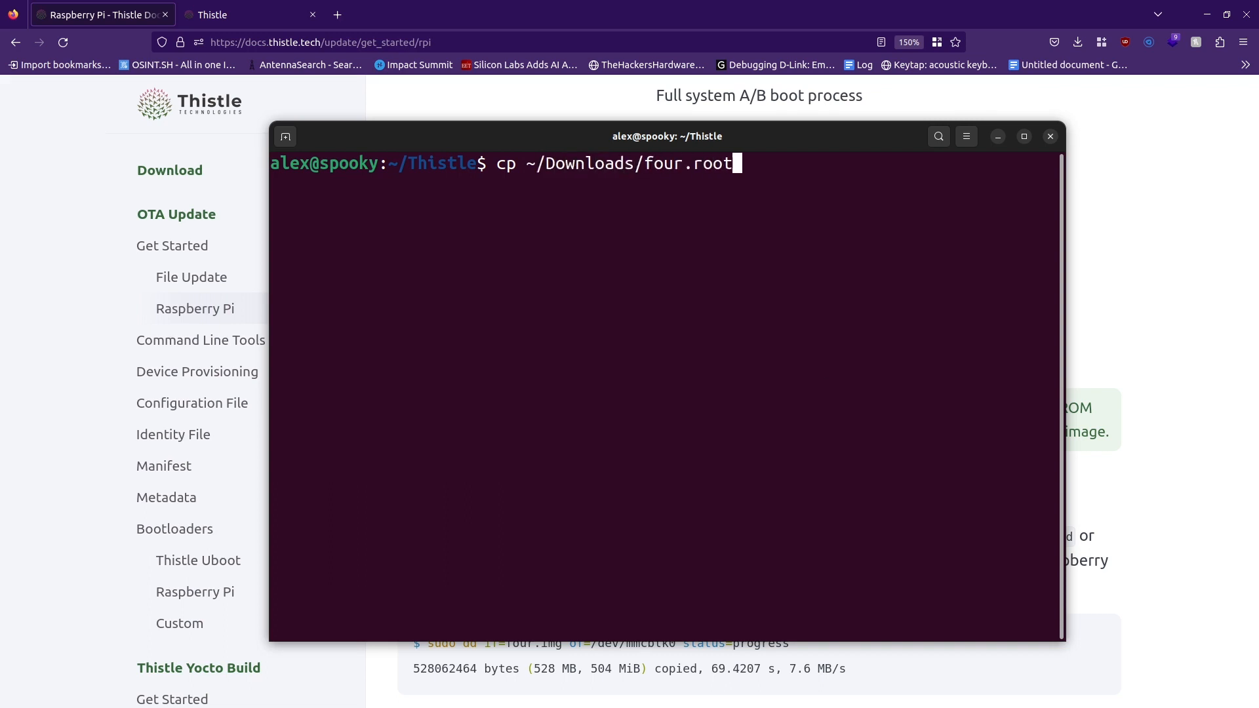
key("Return")
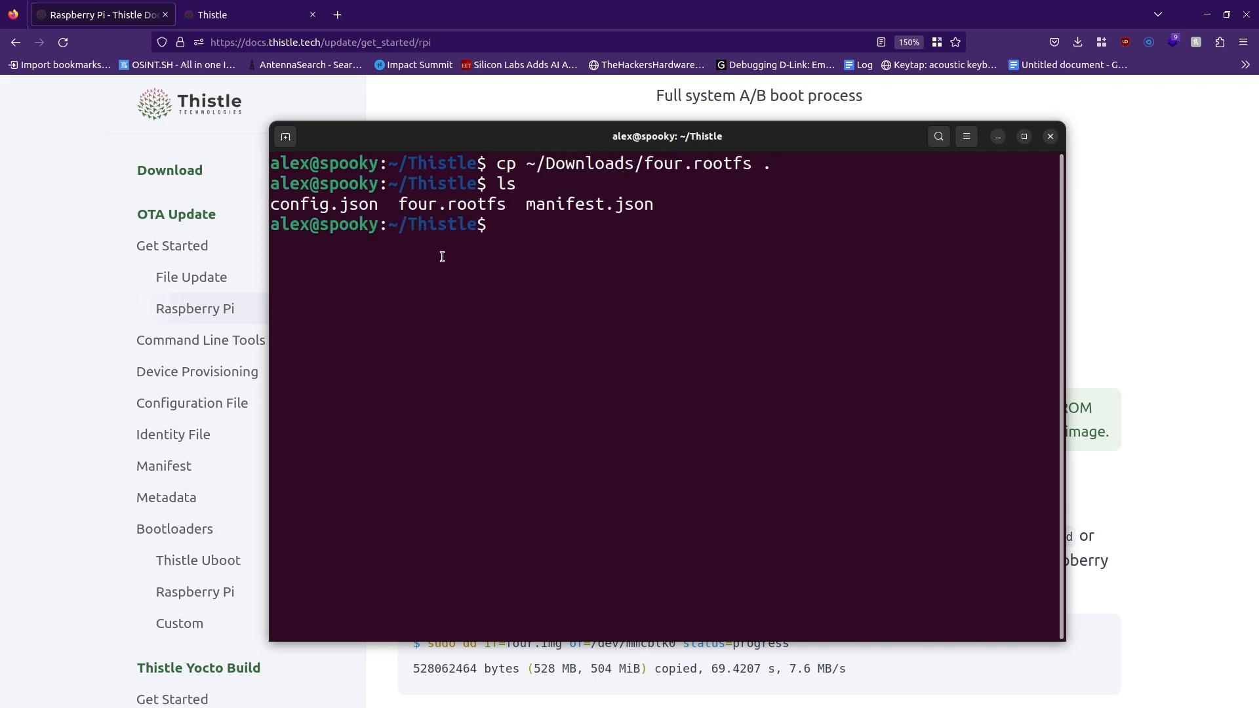
type("trh prepare -t=")
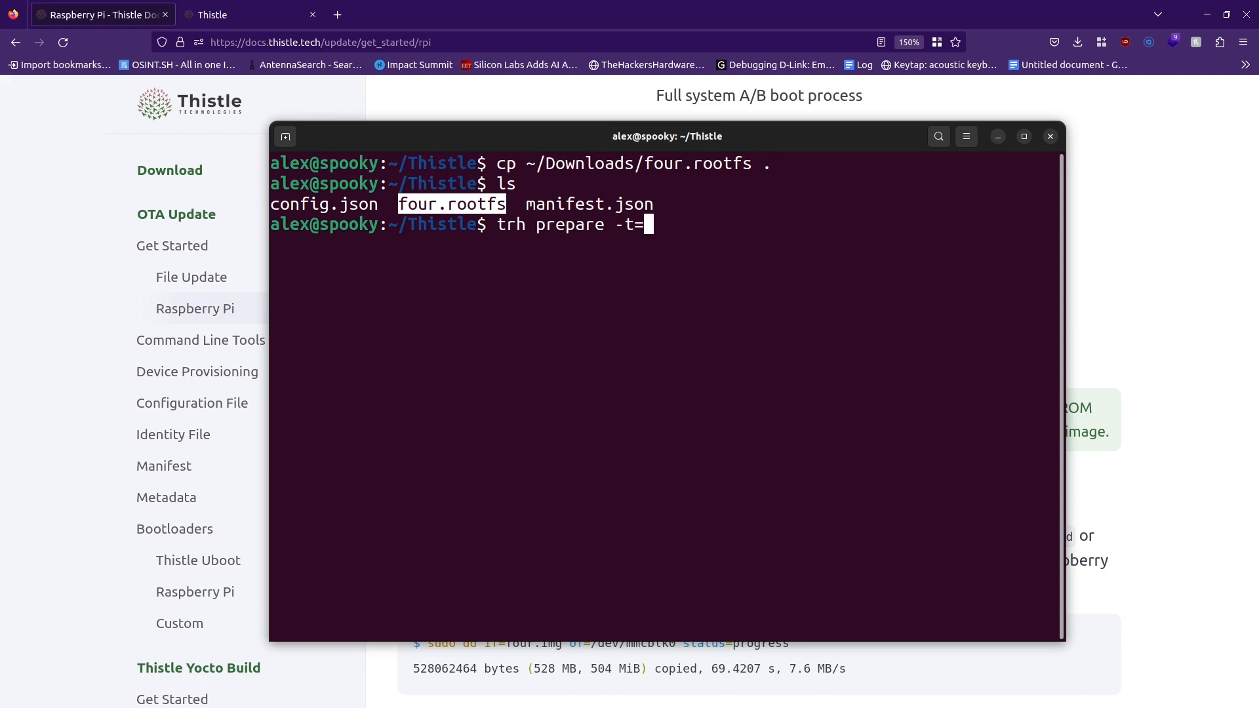
key("Return")
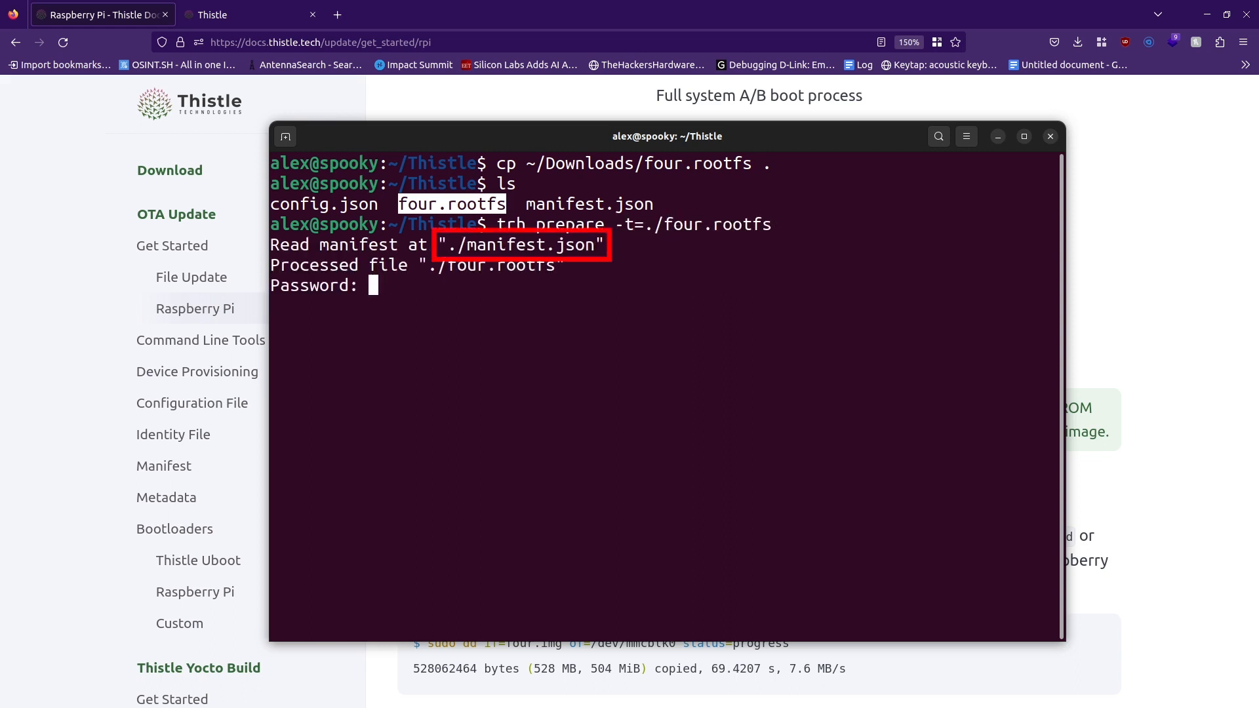
key("Return")
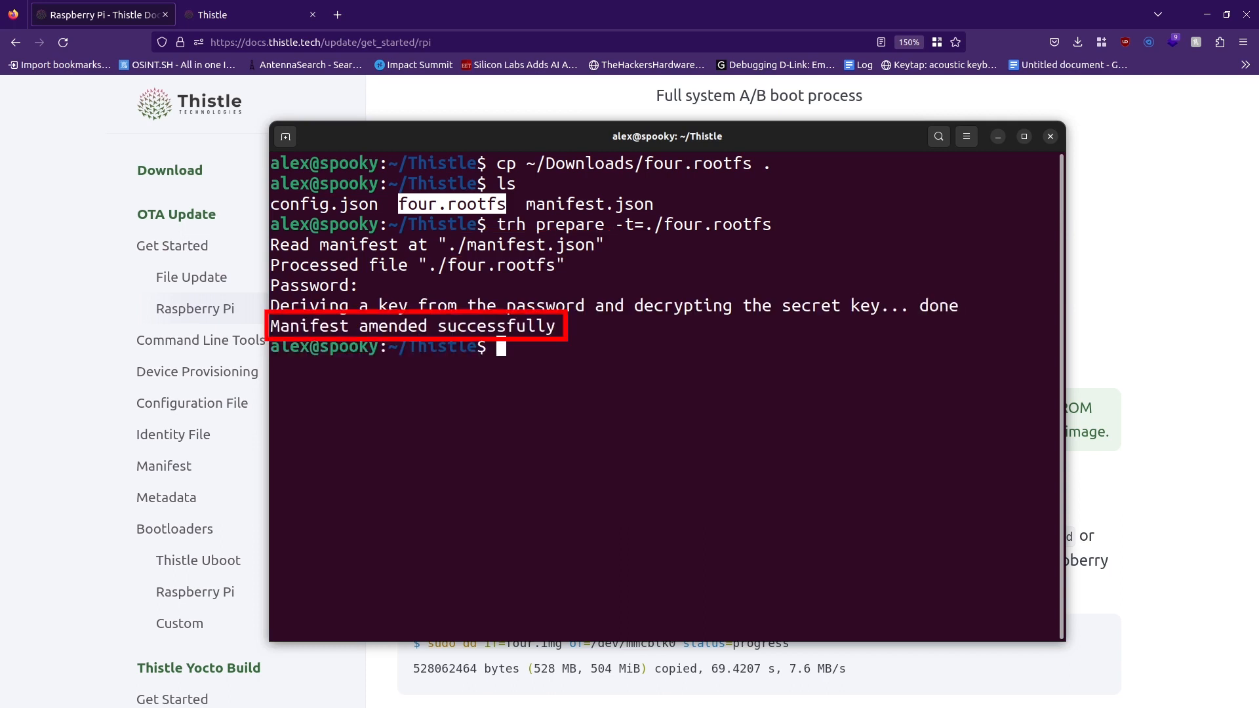
type("trh release")
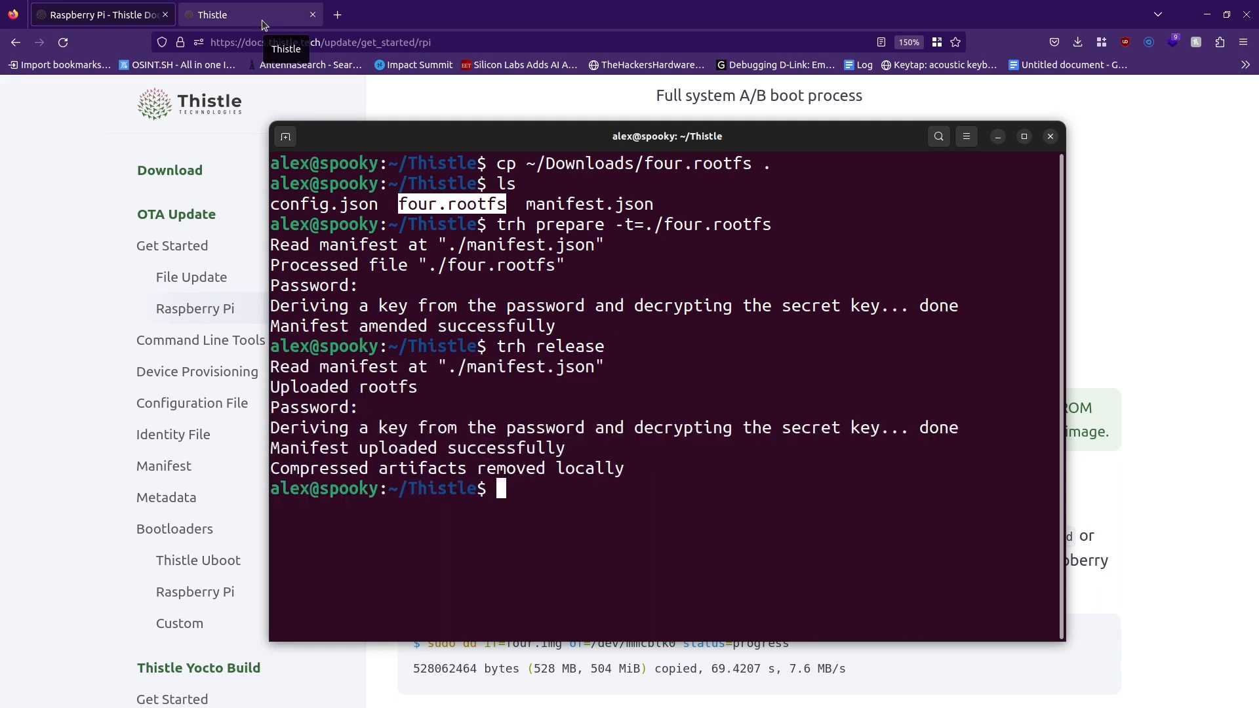
left_click(250, 14)
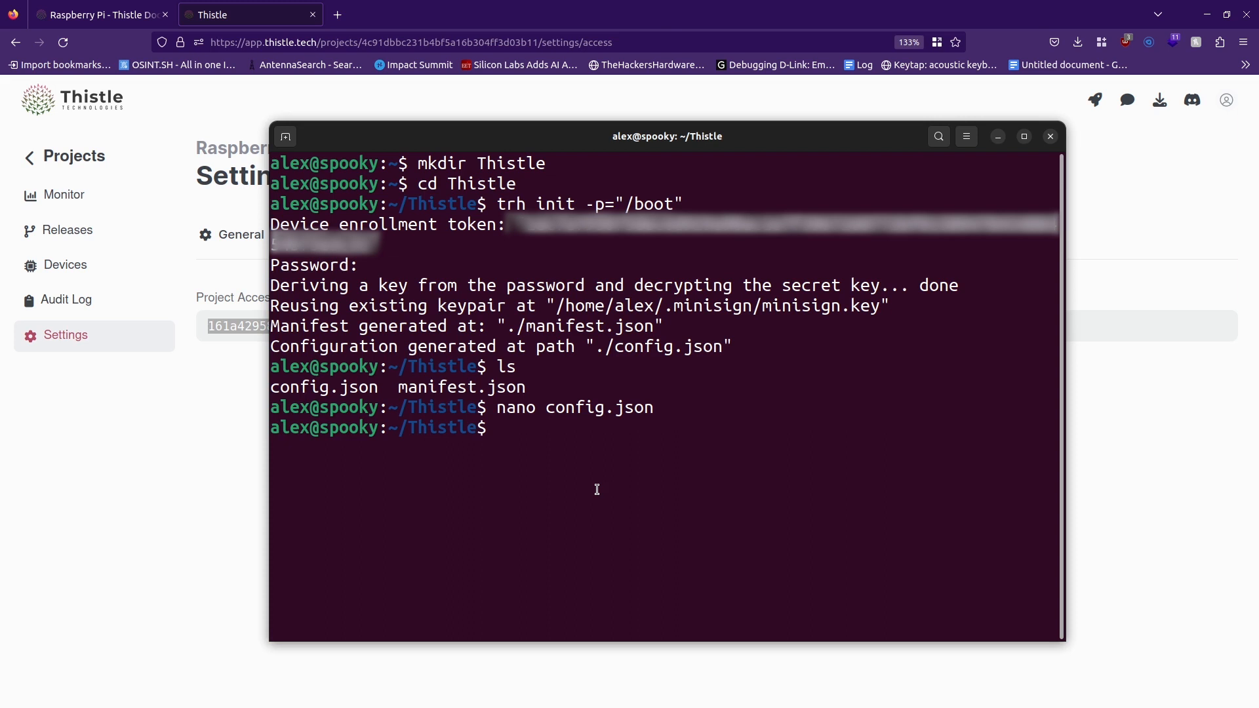
type("scp config.json")
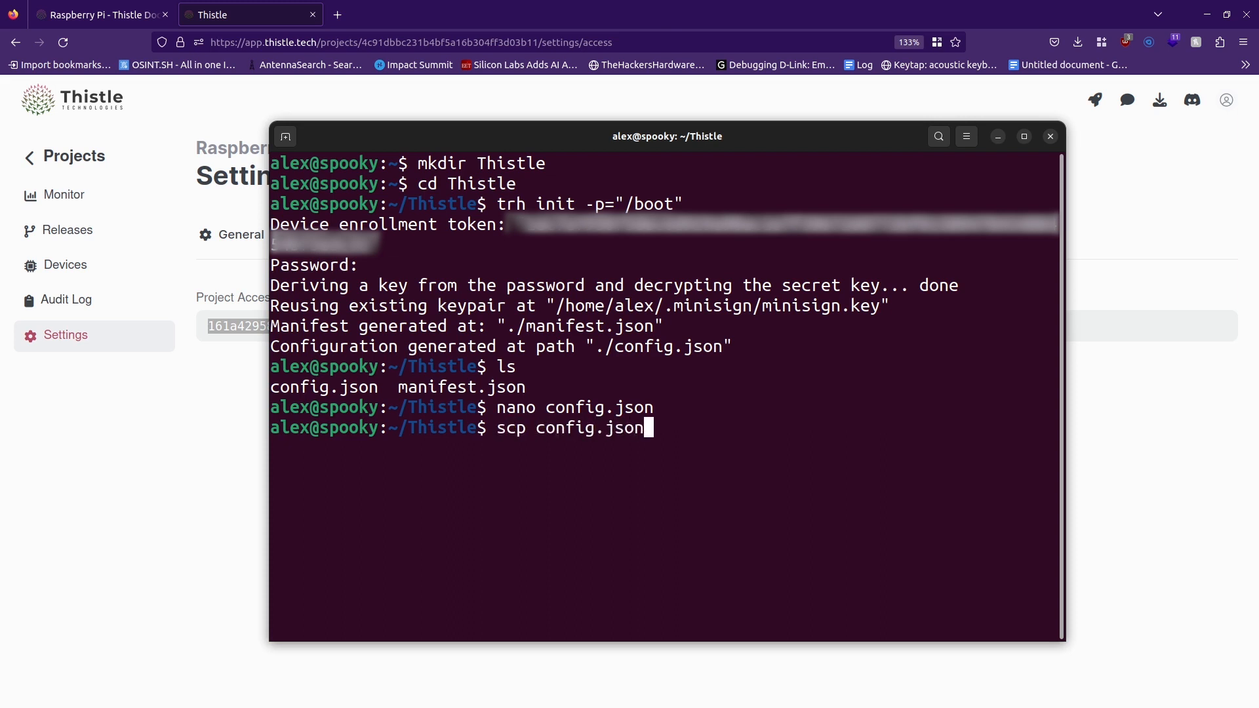
type("thistle@192.")
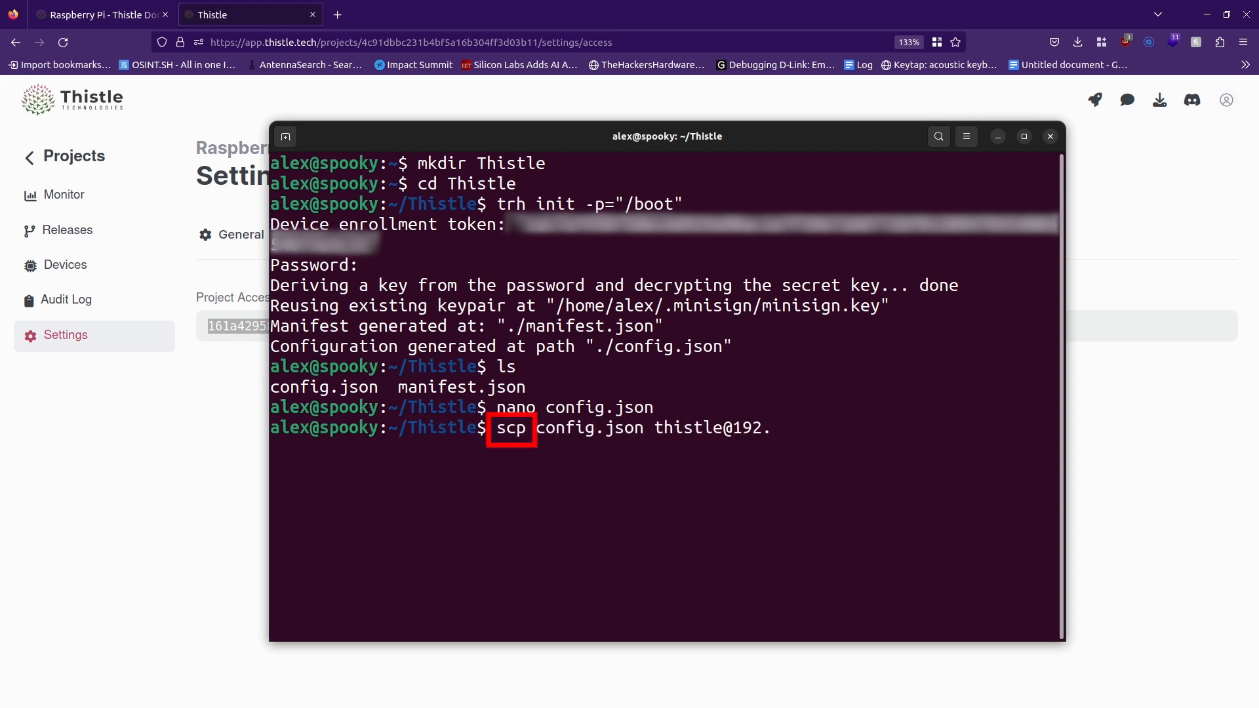
type("168.1.22")
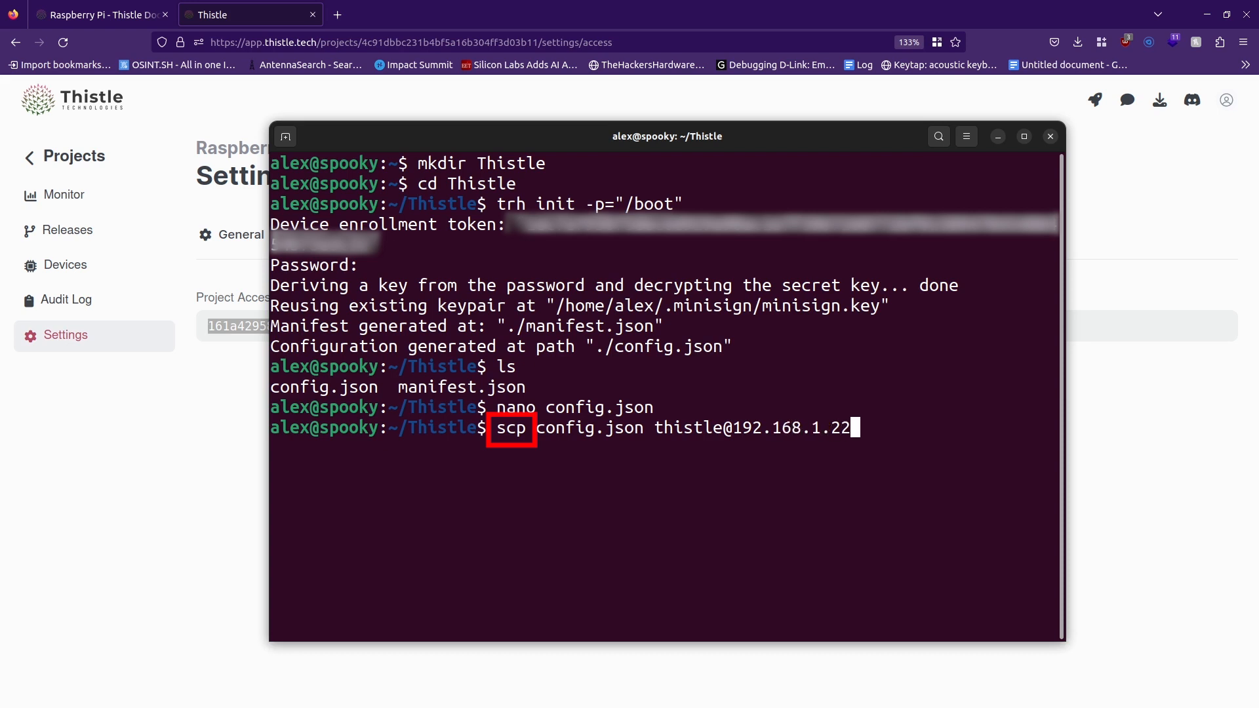
type("0:~/config.js")
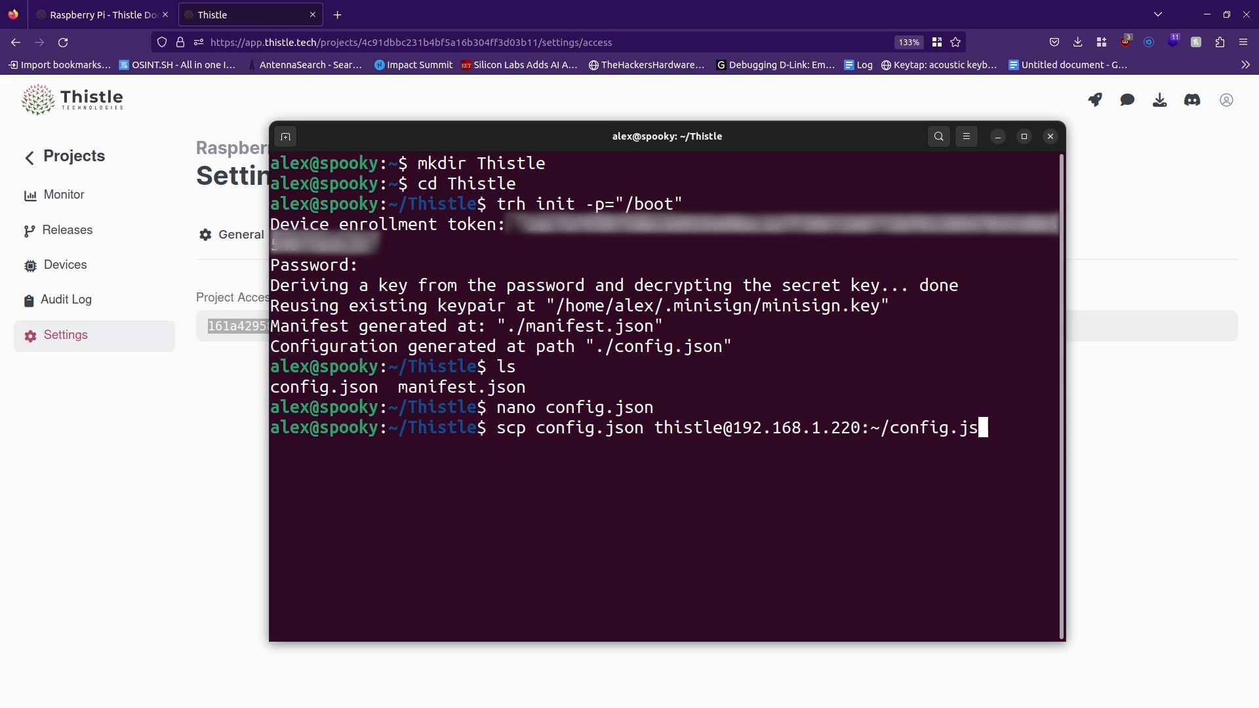
key("Return")
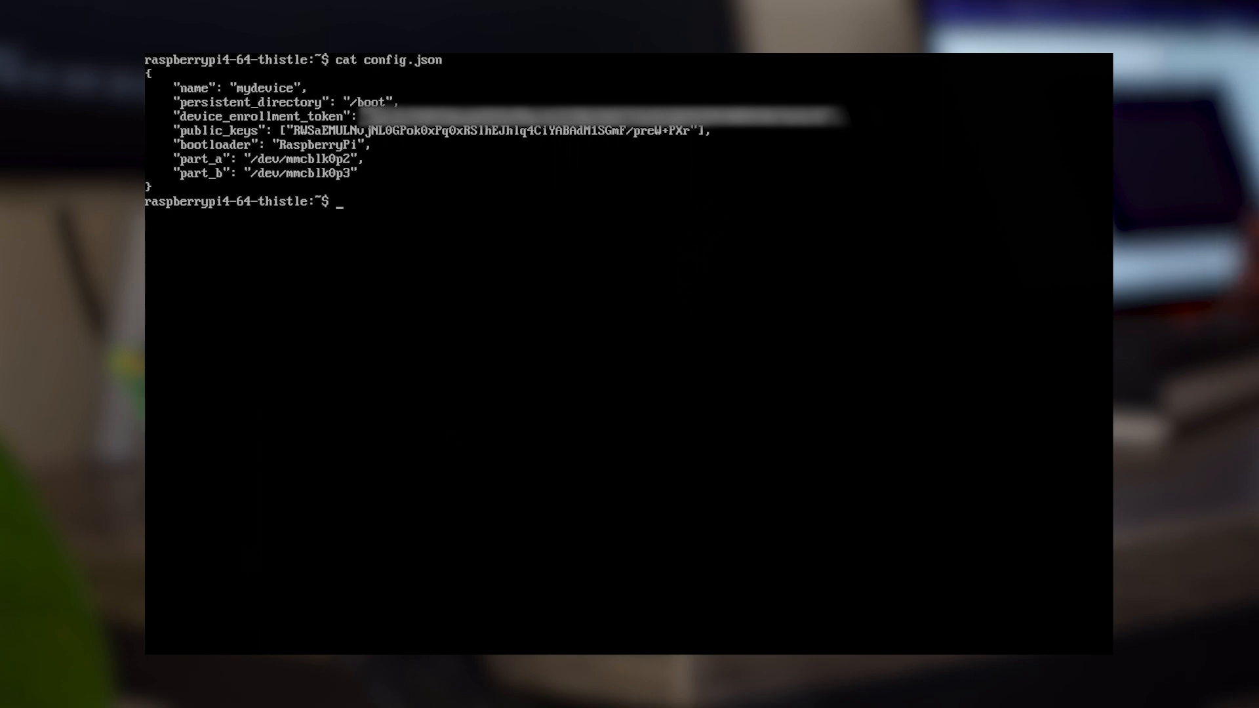
Check the mounted /dev partitions and copy ~/config.json into /boot
type("mount | grep /dev/mmc")
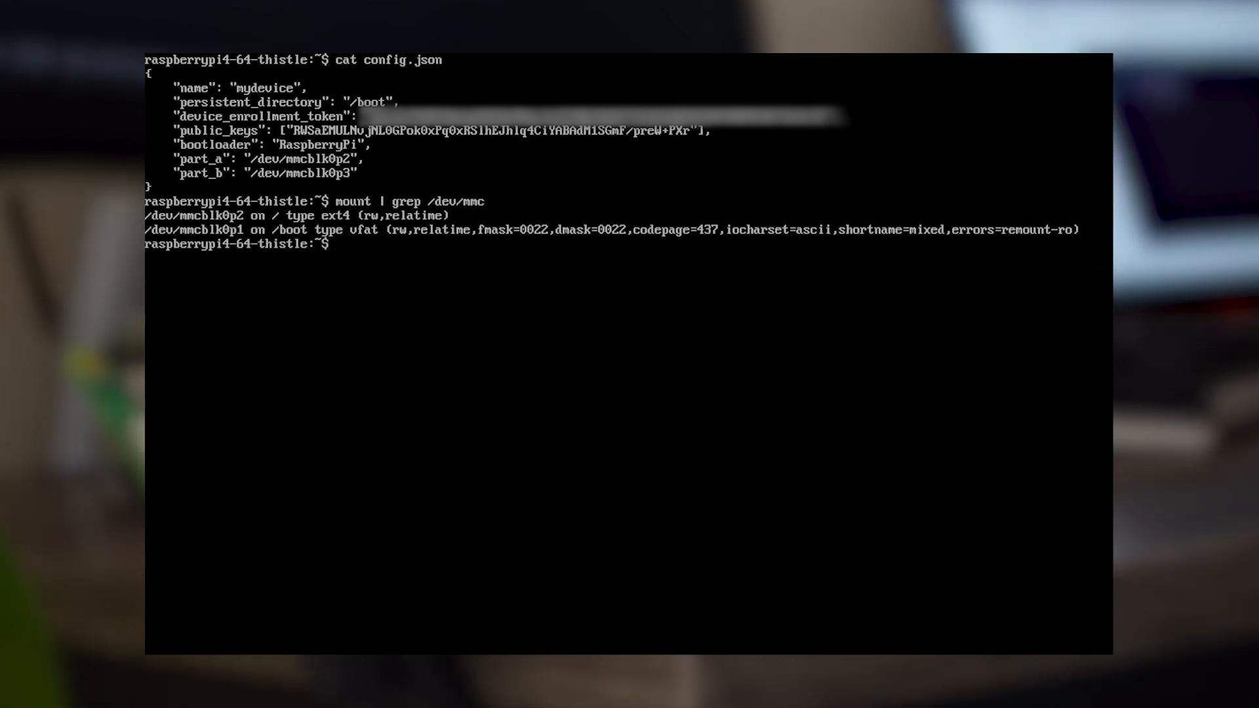
type("sudo cp ~/config")
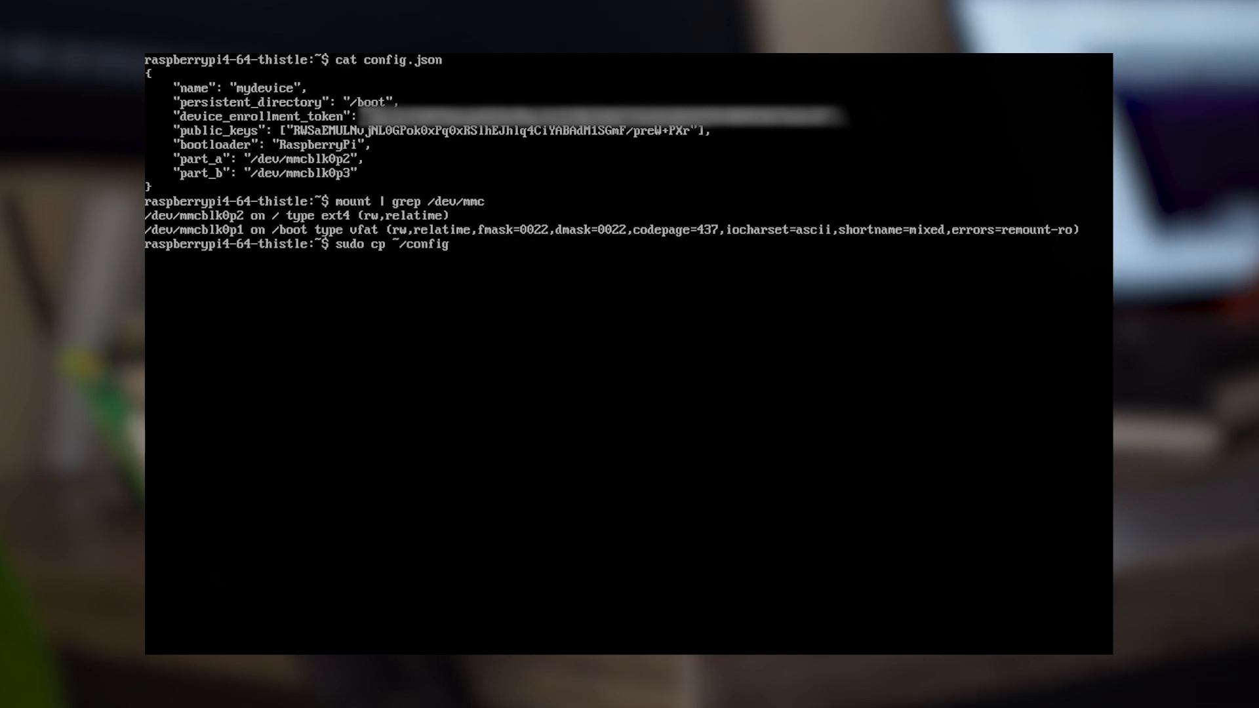
key("Return")
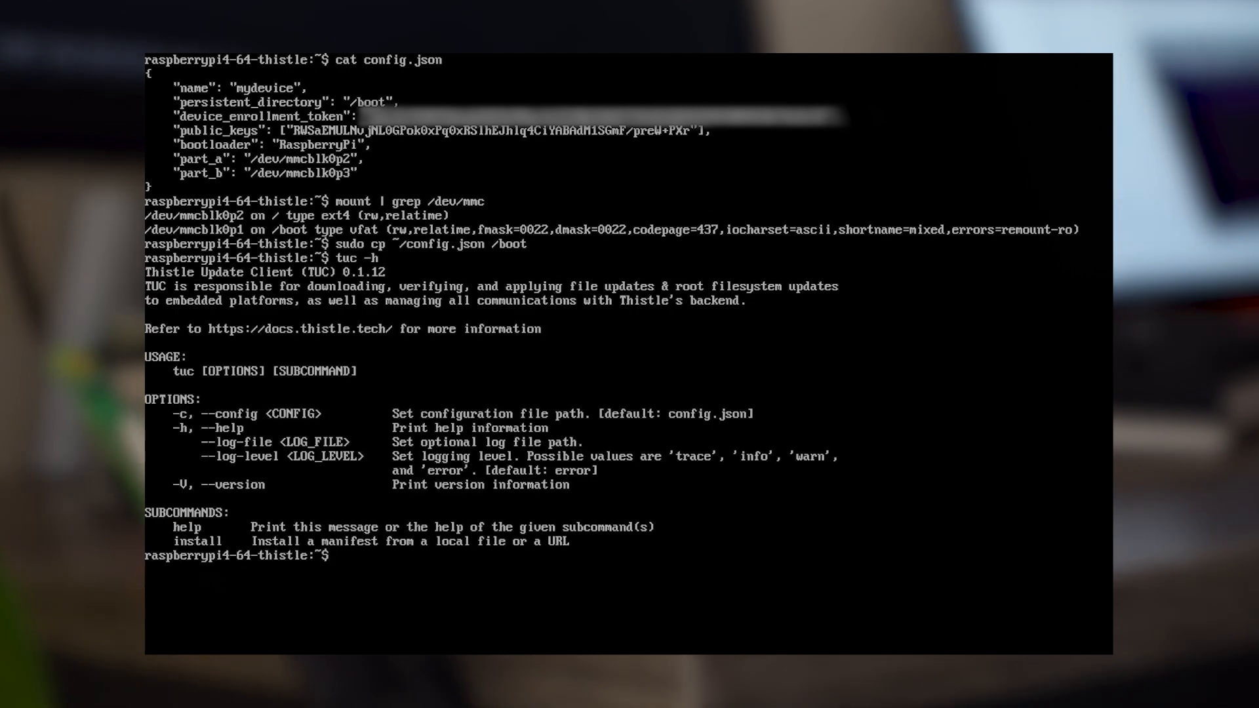
Start the Thistle update client with /boot/config.json using sudo tuc -c
type("sudo tuc -c")
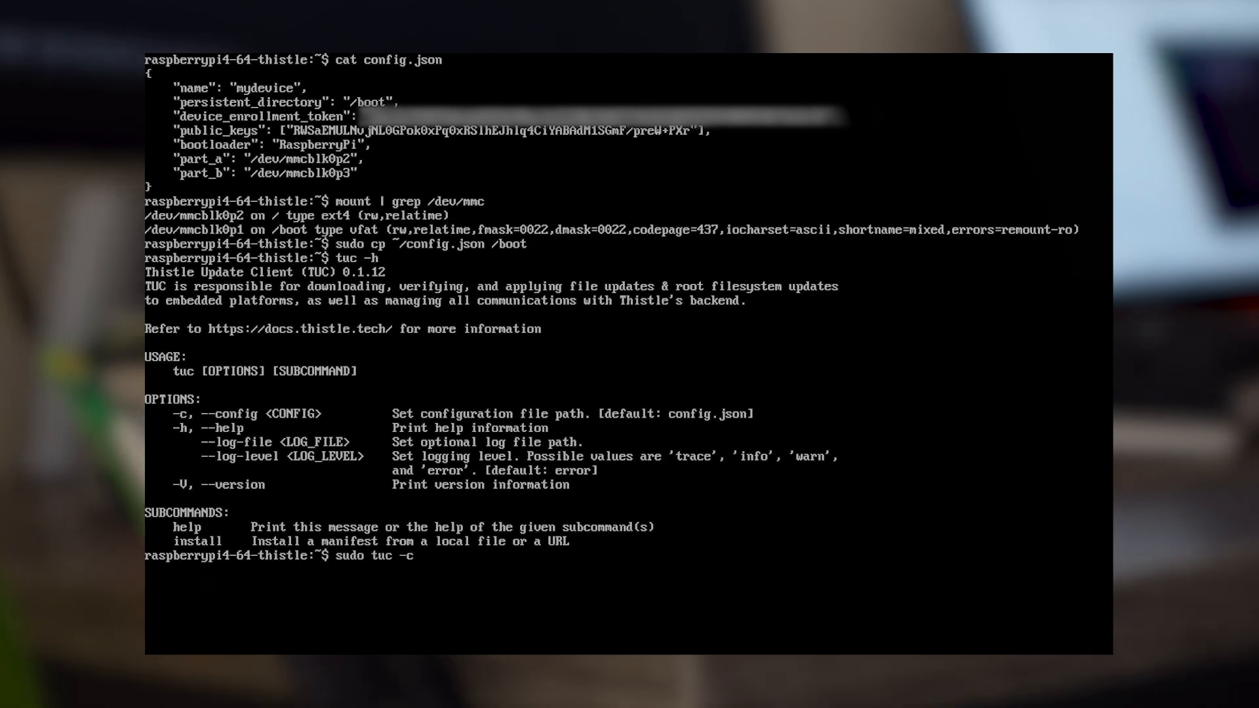
type("/boot/config.js")
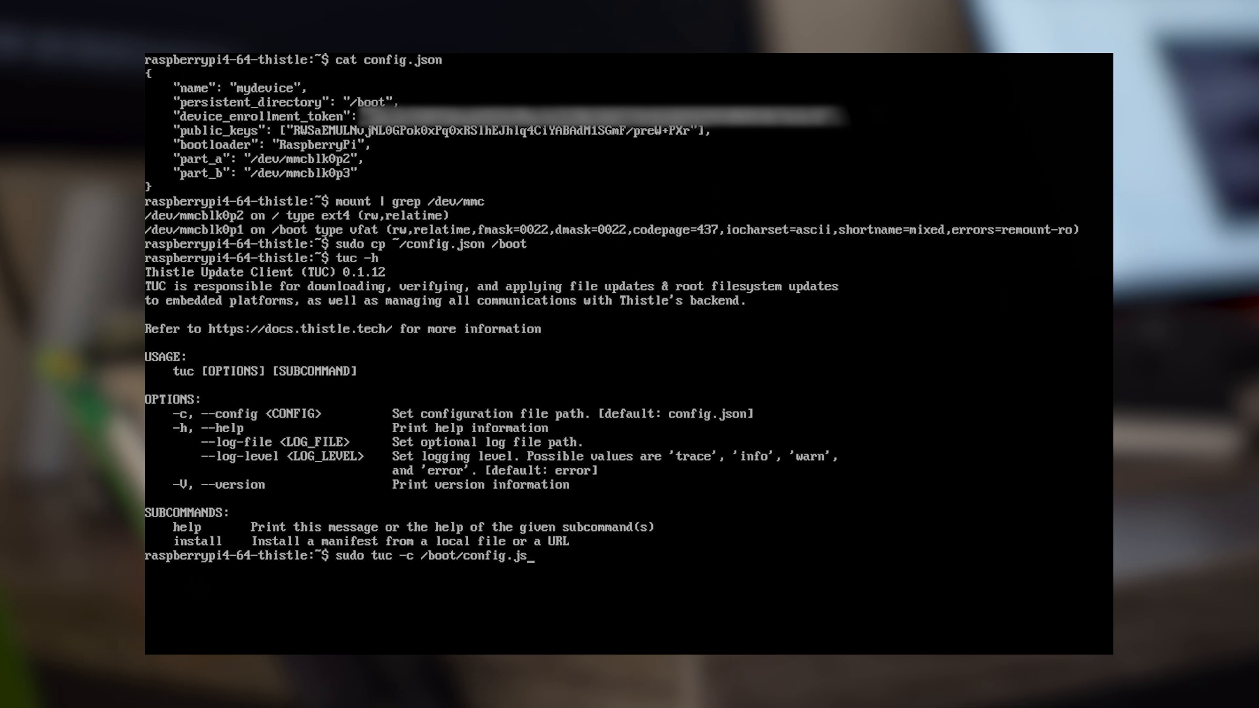
key("Return")
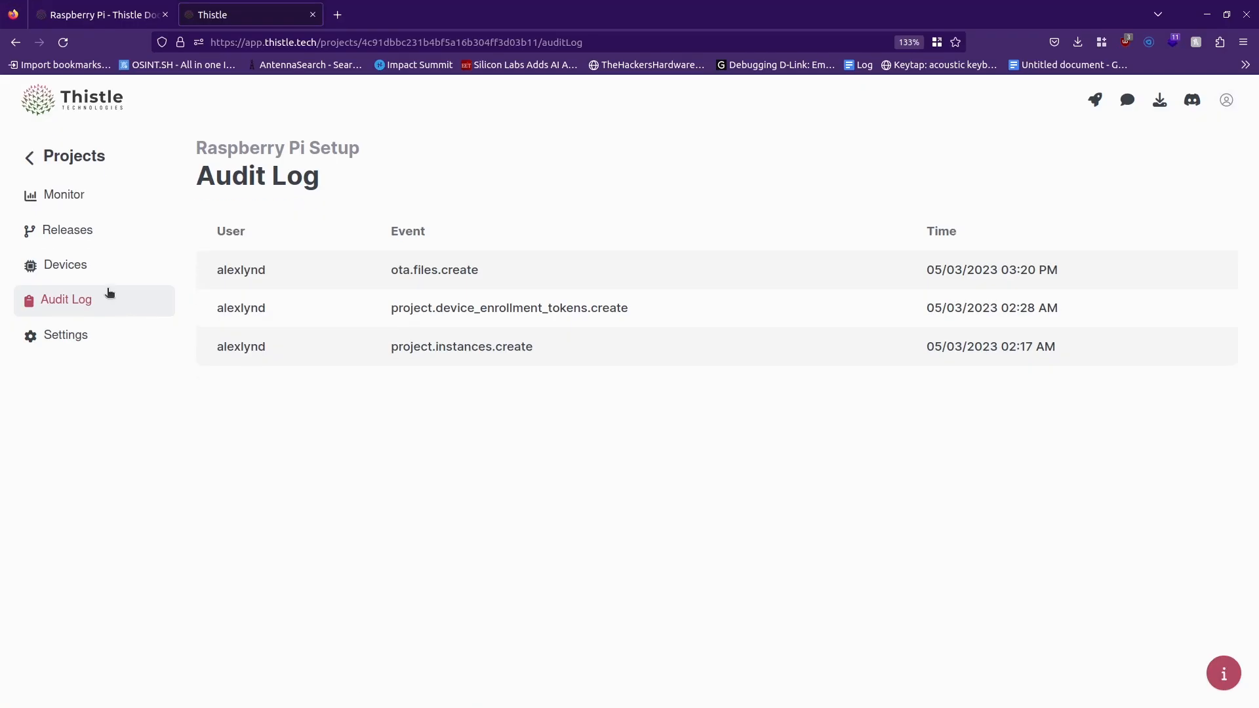
Confirm mydevice under Devices, then open the latest release's 100% rollout status
left_click(65, 264)
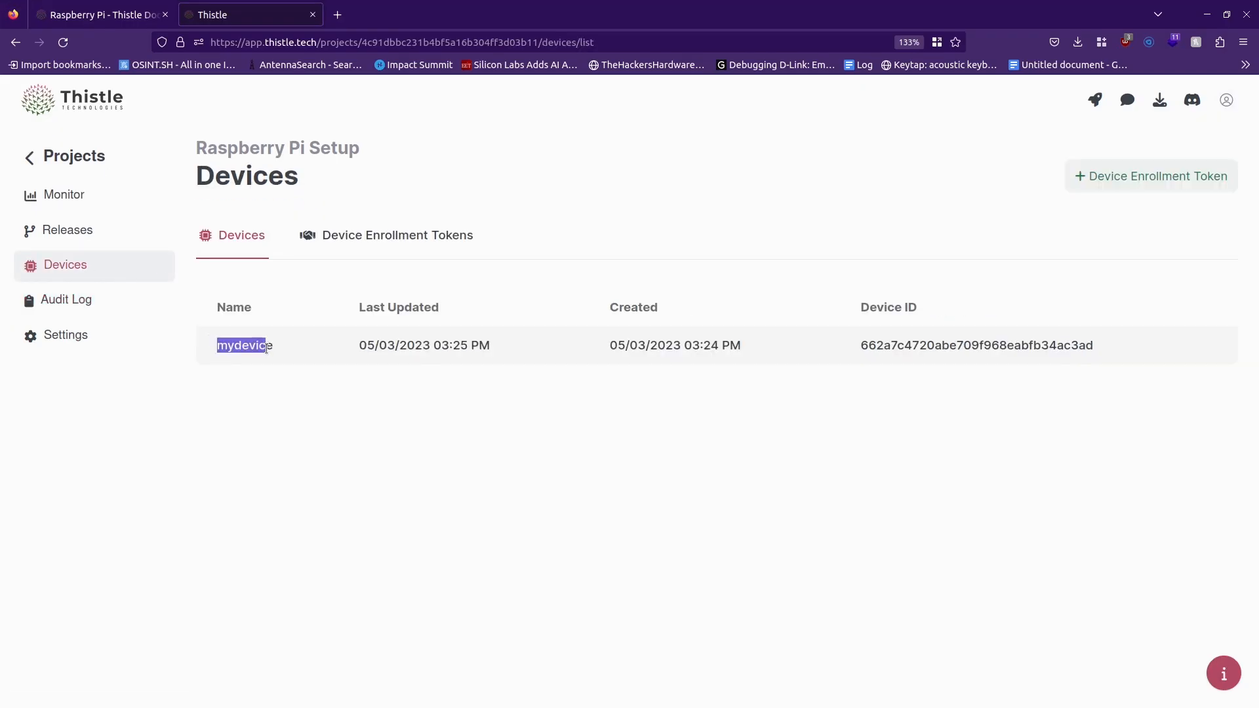
left_click(67, 229)
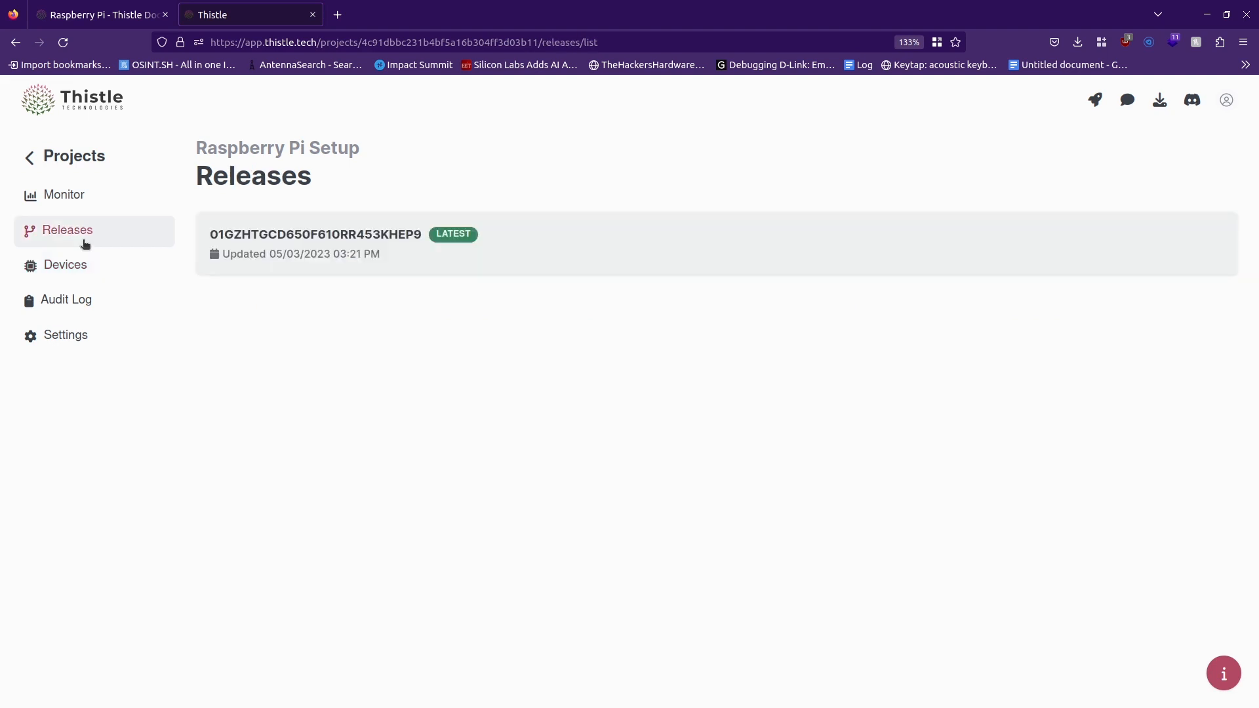
left_click(314, 235)
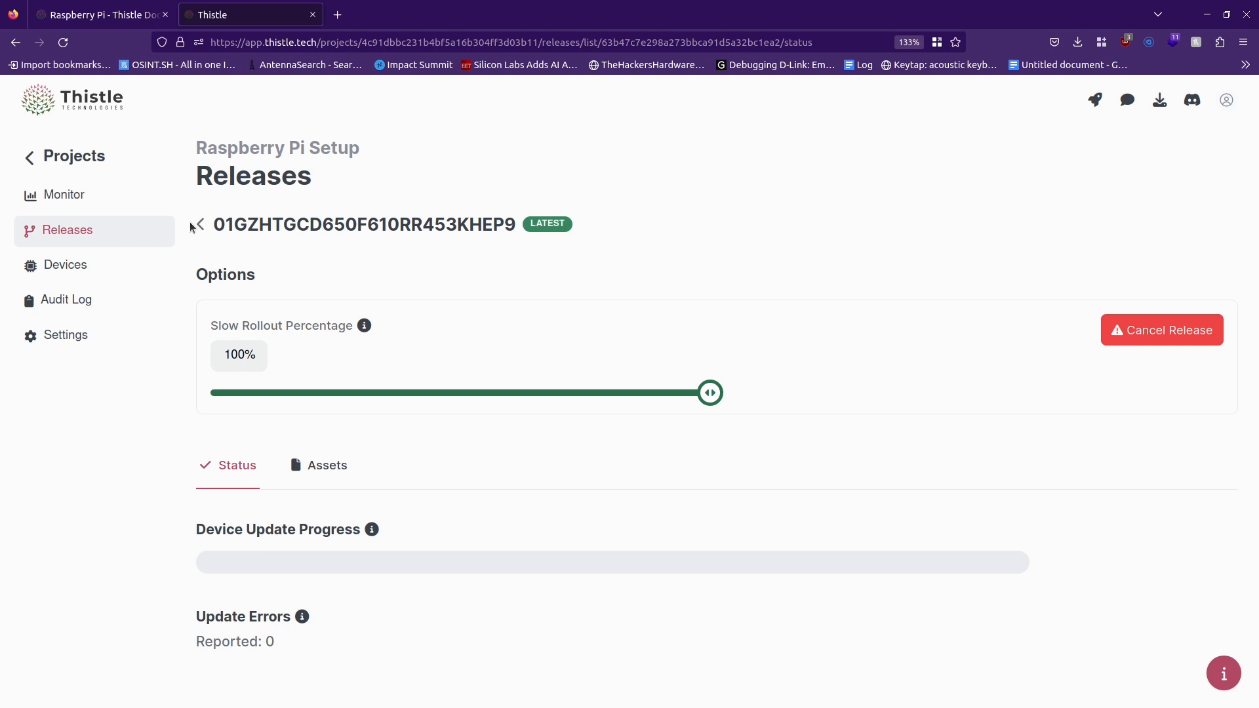
mouse_move(576, 399)
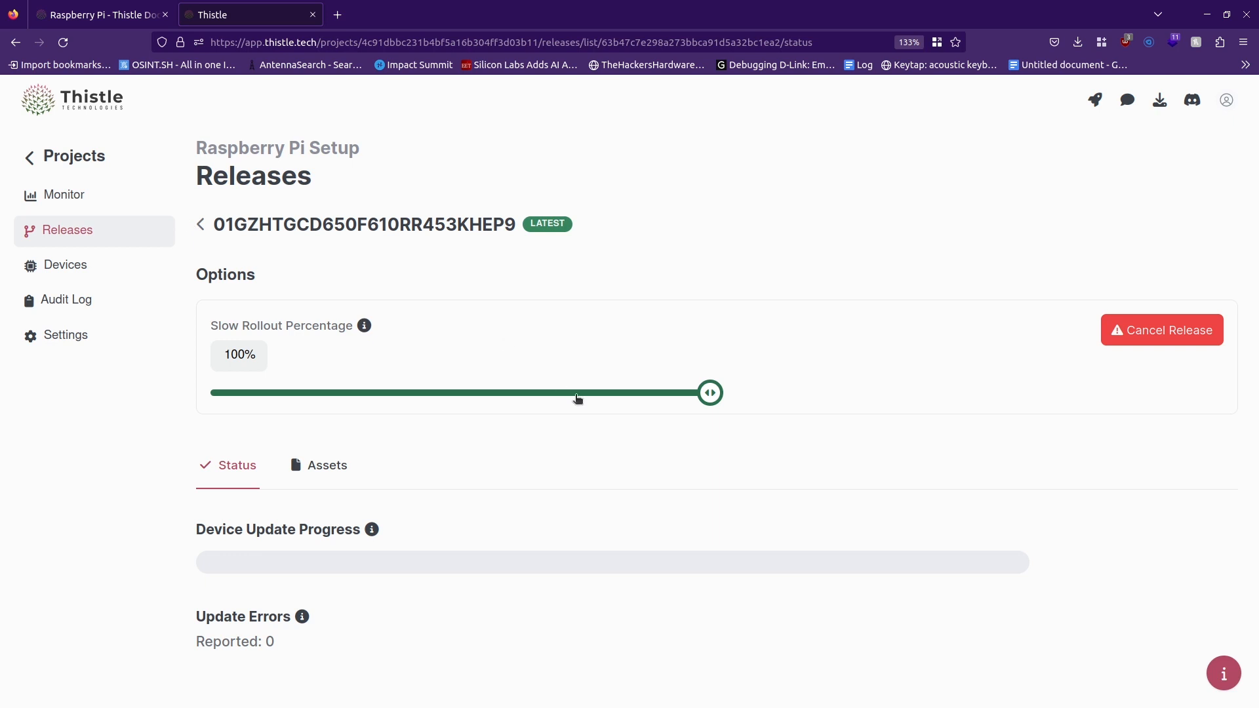